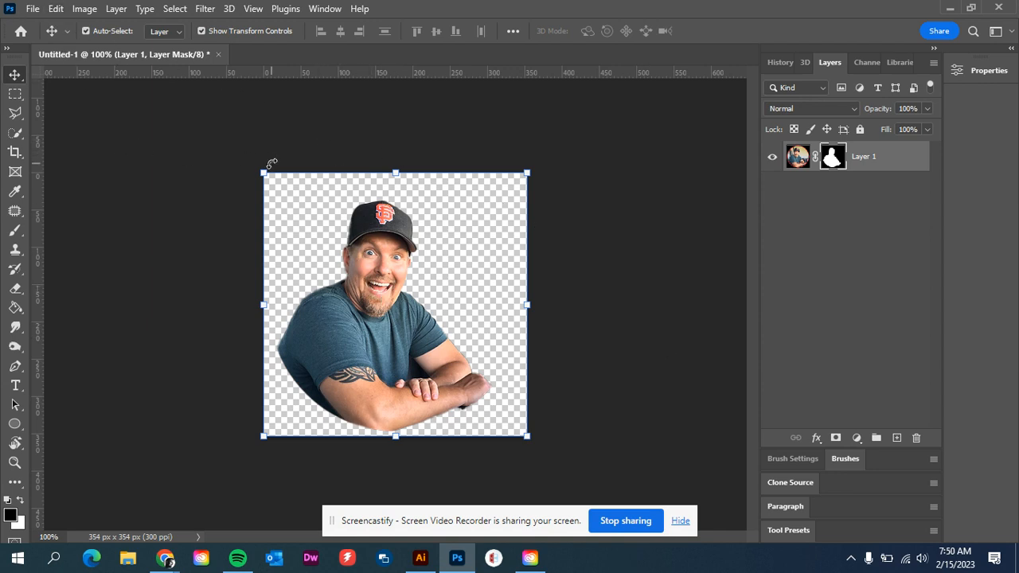
{"action": "mouse_move", "coordinate": [340, 369]}
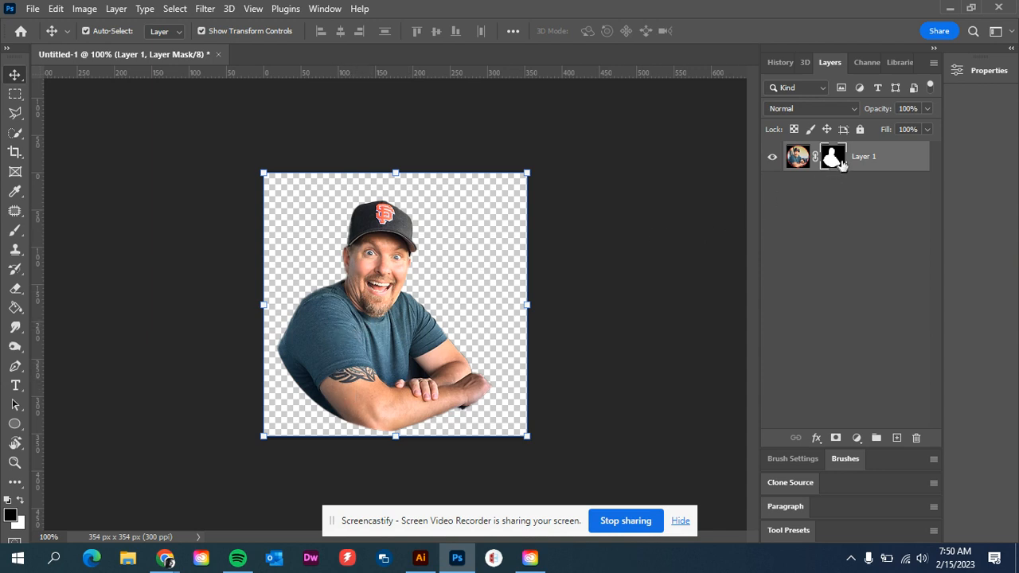
{"action": "mouse_move", "coordinate": [834, 161]}
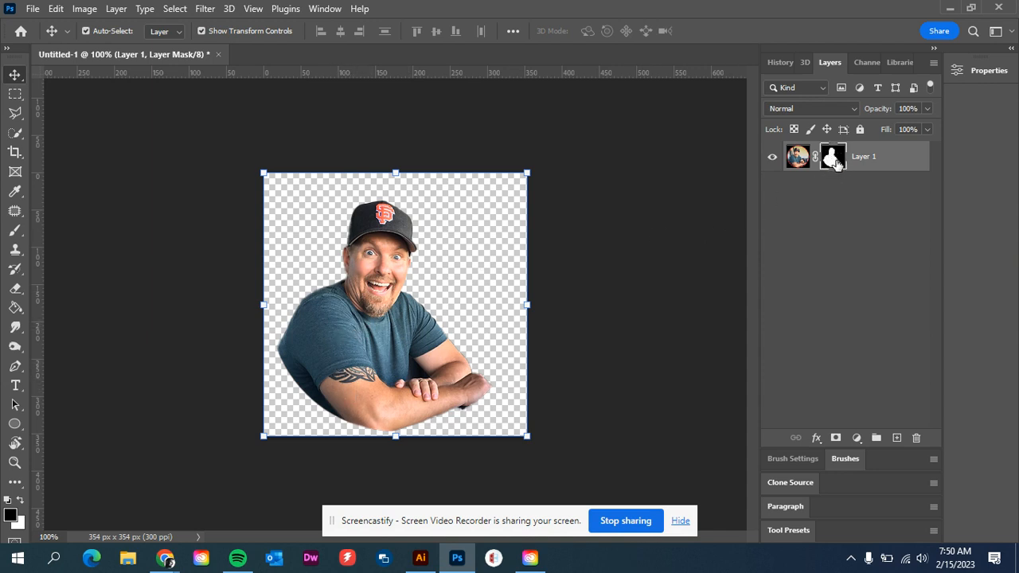
{"action": "mouse_move", "coordinate": [850, 175]}
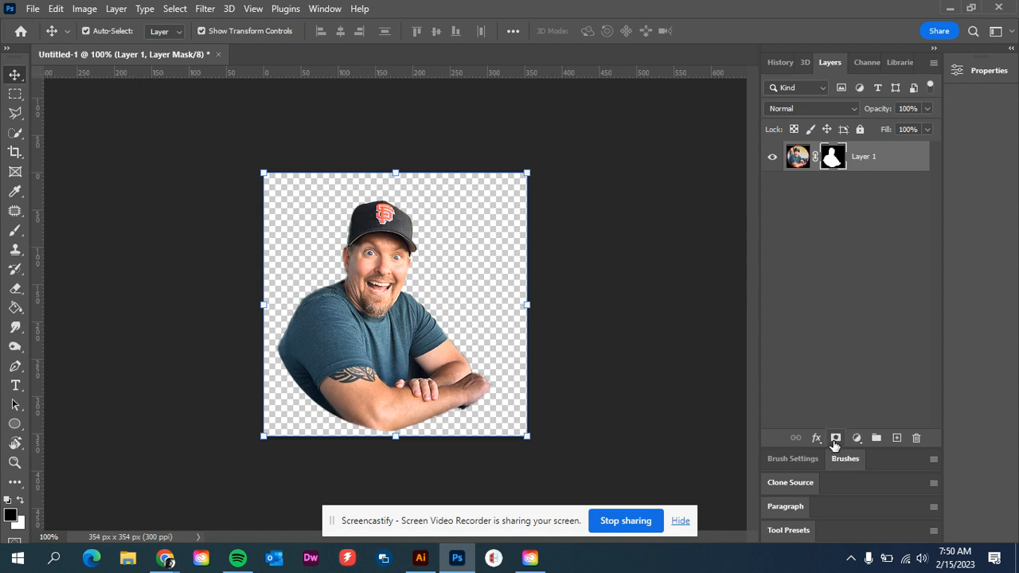
{"action": "mouse_move", "coordinate": [736, 182]}
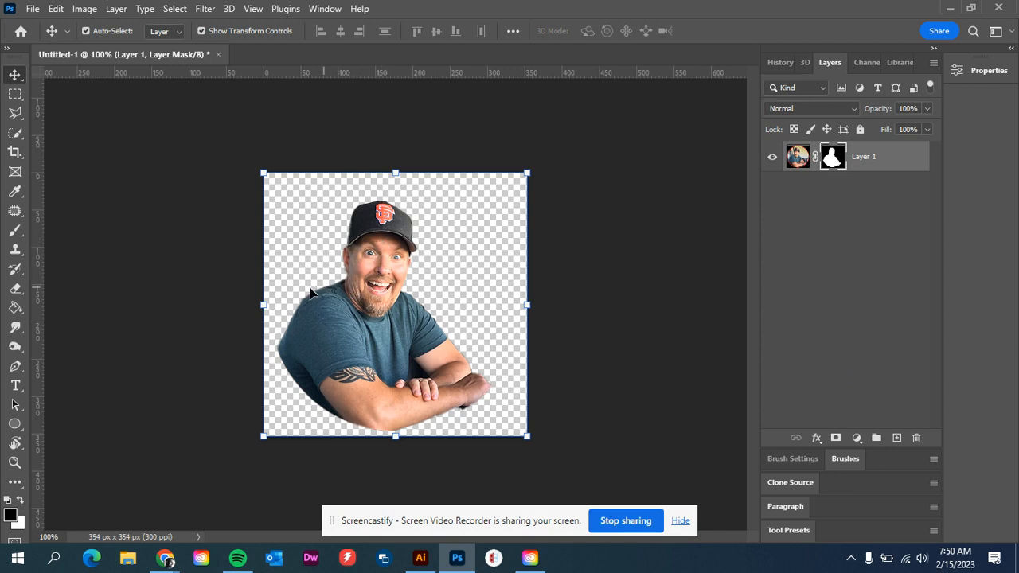
{"action": "mouse_move", "coordinate": [454, 267]}
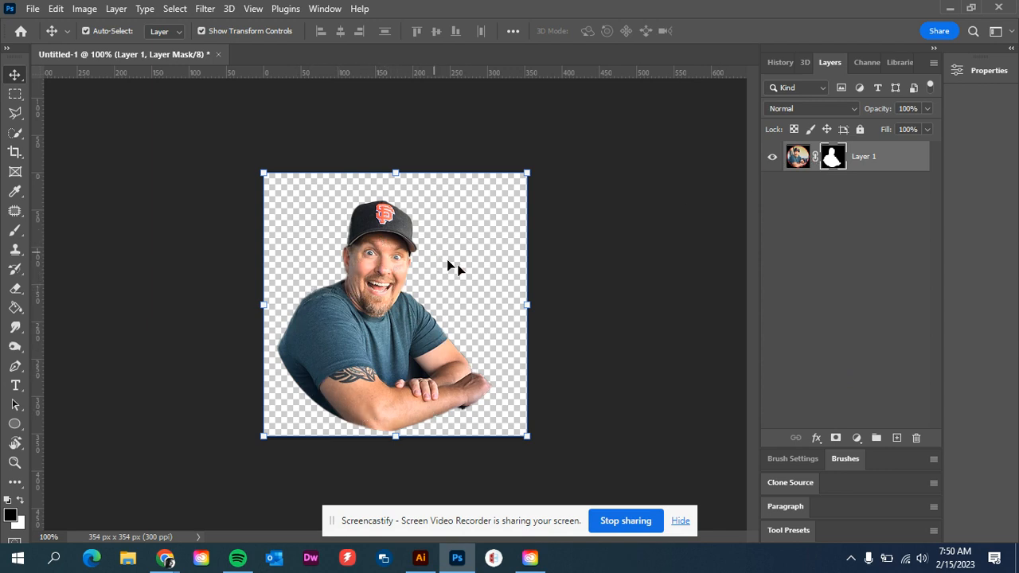
{"action": "mouse_move", "coordinate": [421, 291]}
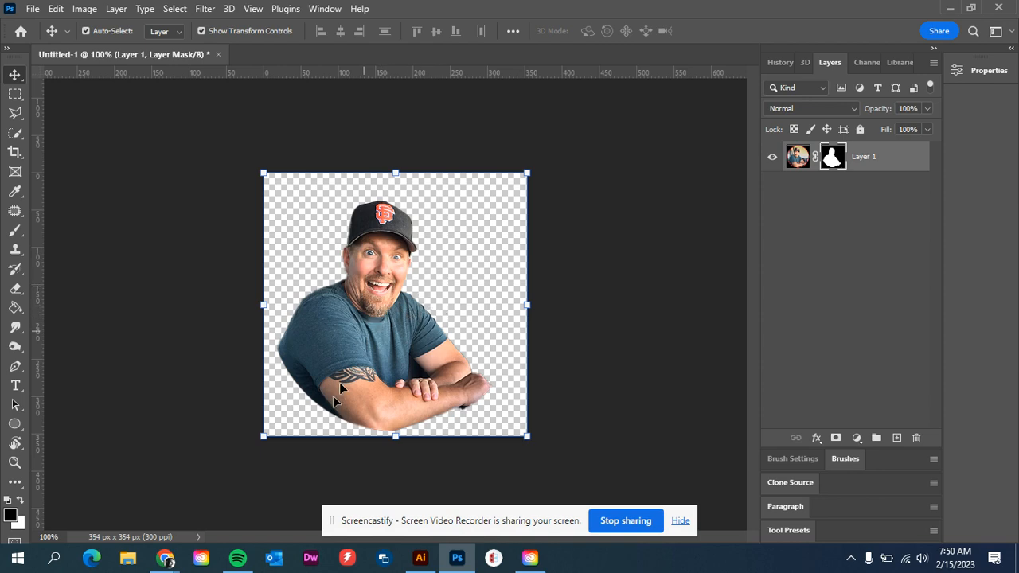
Drag the cut-out photo of the man from Photoshop onto the Illustrator artboard.
{"action": "left_click", "coordinate": [420, 557]}
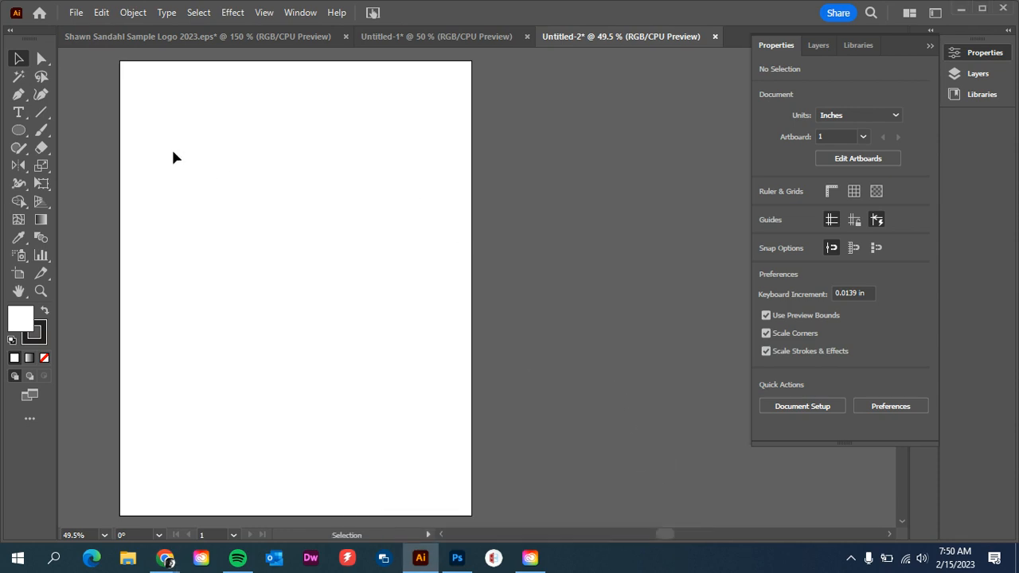
{"action": "mouse_move", "coordinate": [365, 229]}
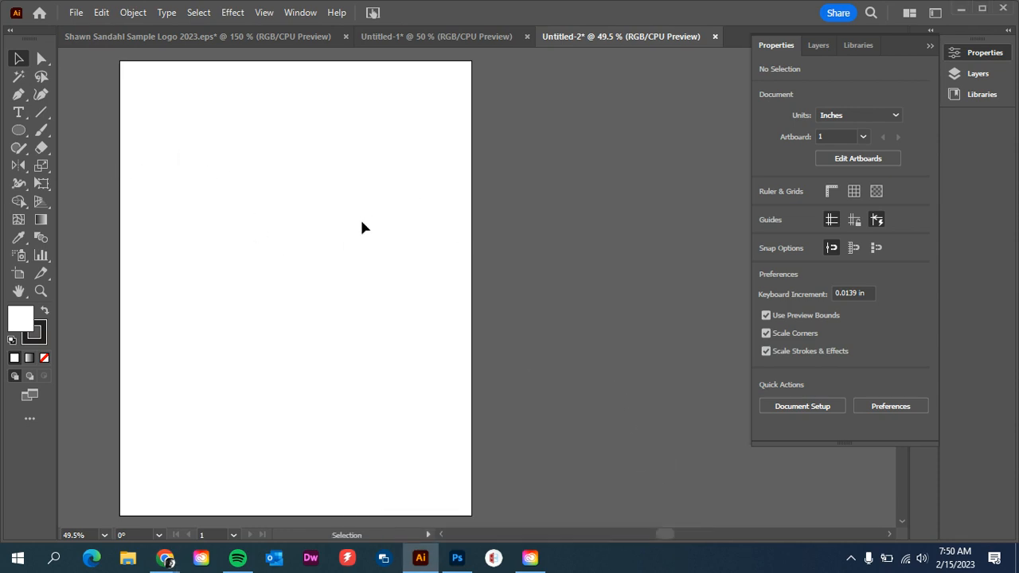
{"action": "mouse_move", "coordinate": [420, 557]}
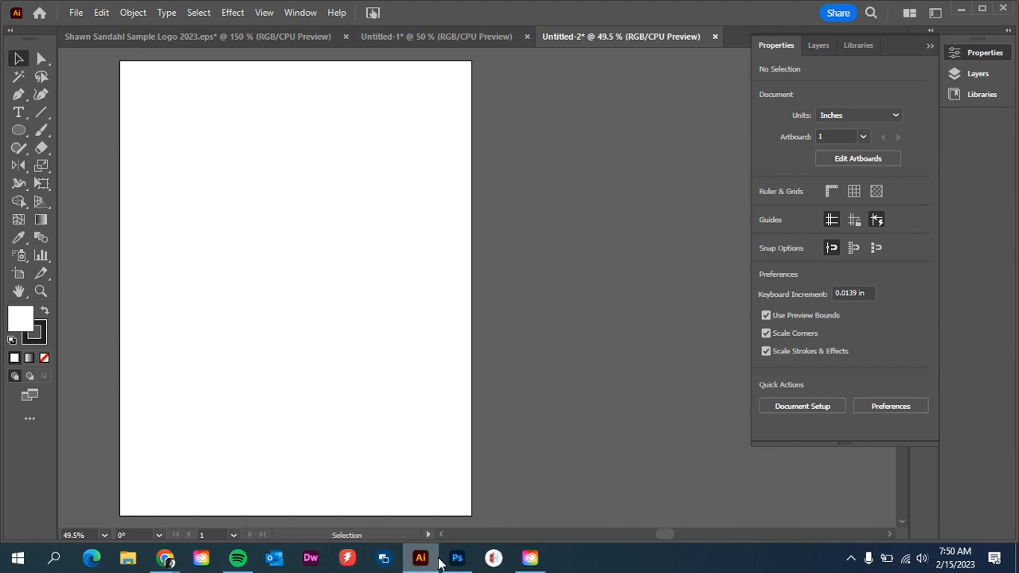
{"action": "left_click", "coordinate": [457, 558]}
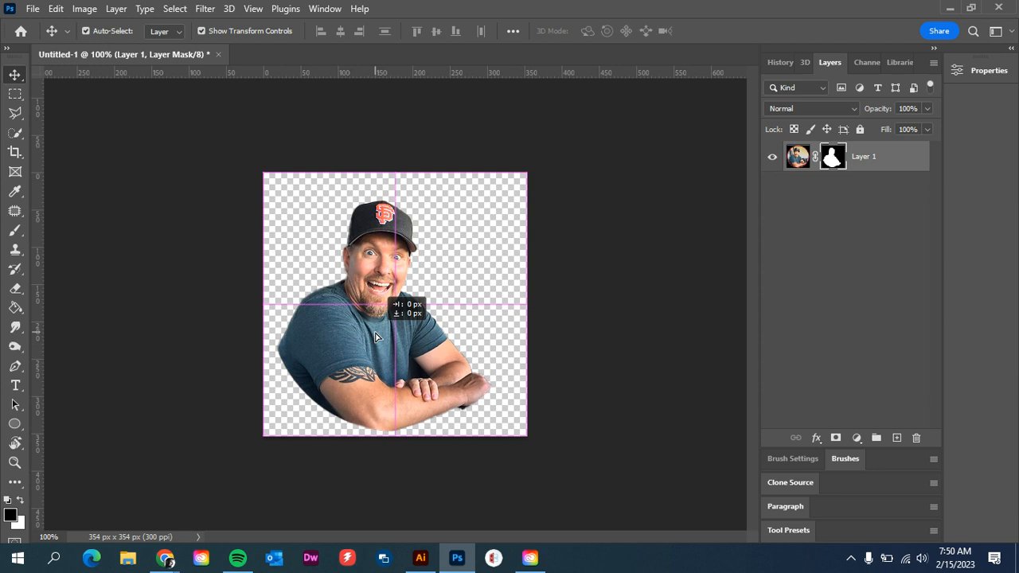
{"action": "left_click_drag", "start_coordinate": [378, 334], "coordinate": [391, 504]}
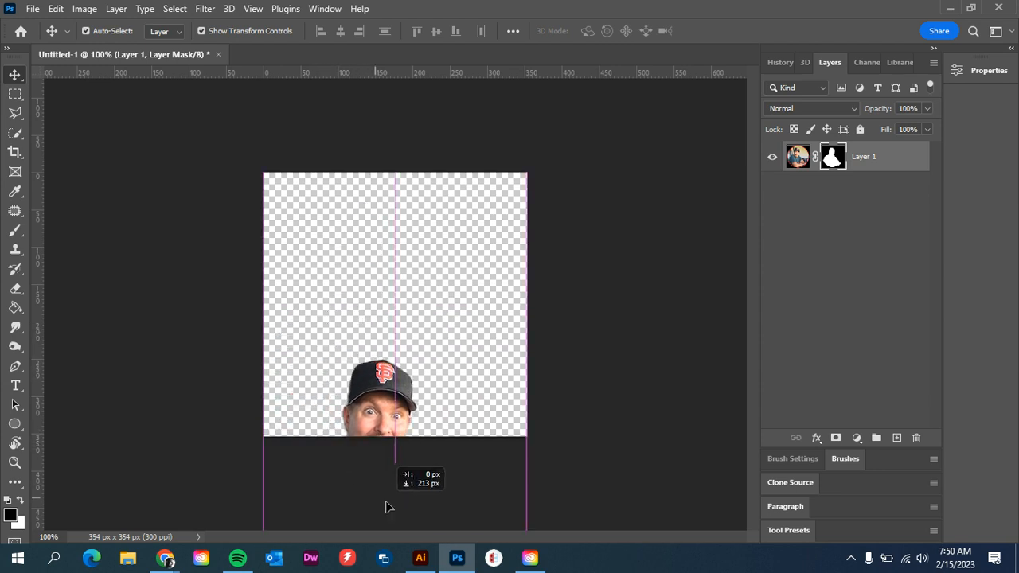
{"action": "left_click", "coordinate": [420, 558]}
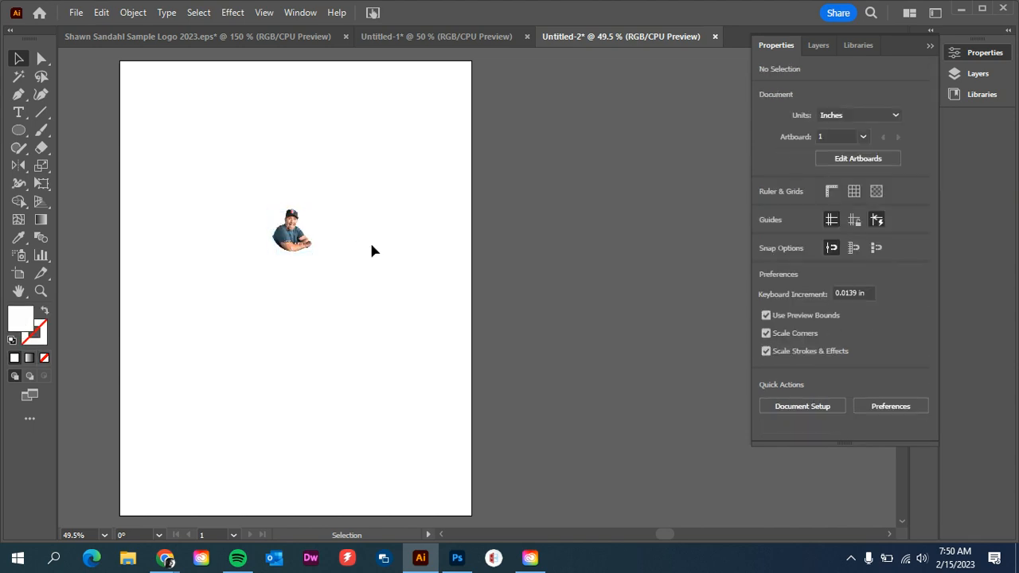
Zoom in to inspect the placed photo, then return to Photoshop.
{"action": "left_click", "coordinate": [291, 231]}
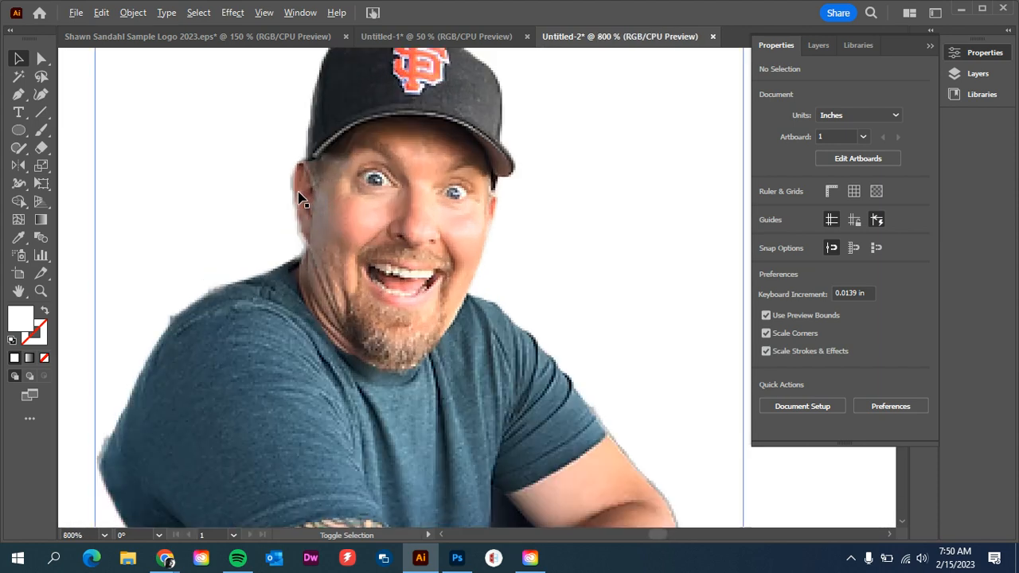
{"action": "mouse_move", "coordinate": [336, 374]}
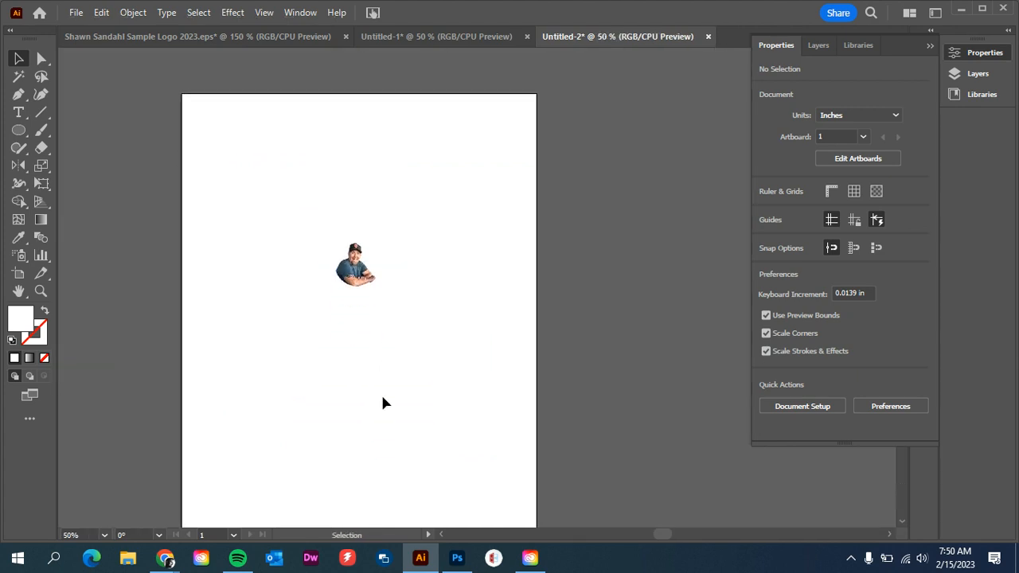
{"action": "mouse_move", "coordinate": [589, 431]}
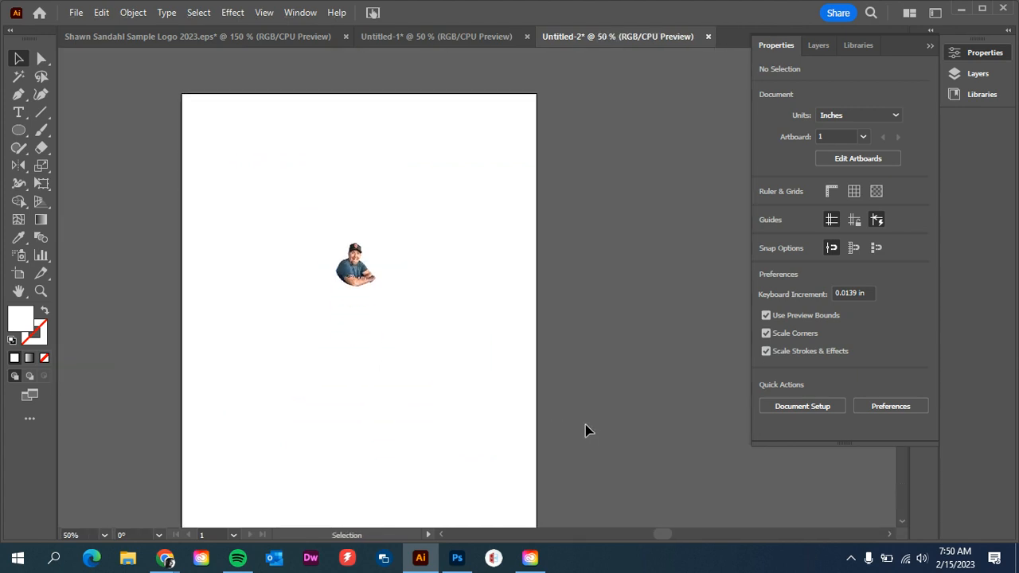
{"action": "left_click", "coordinate": [355, 265]}
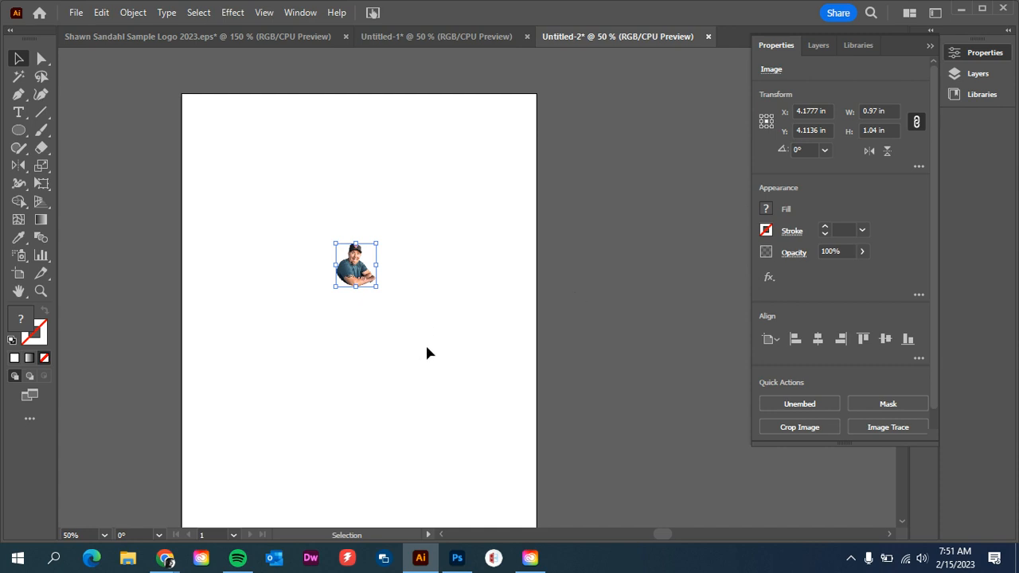
{"action": "left_click", "coordinate": [430, 414]}
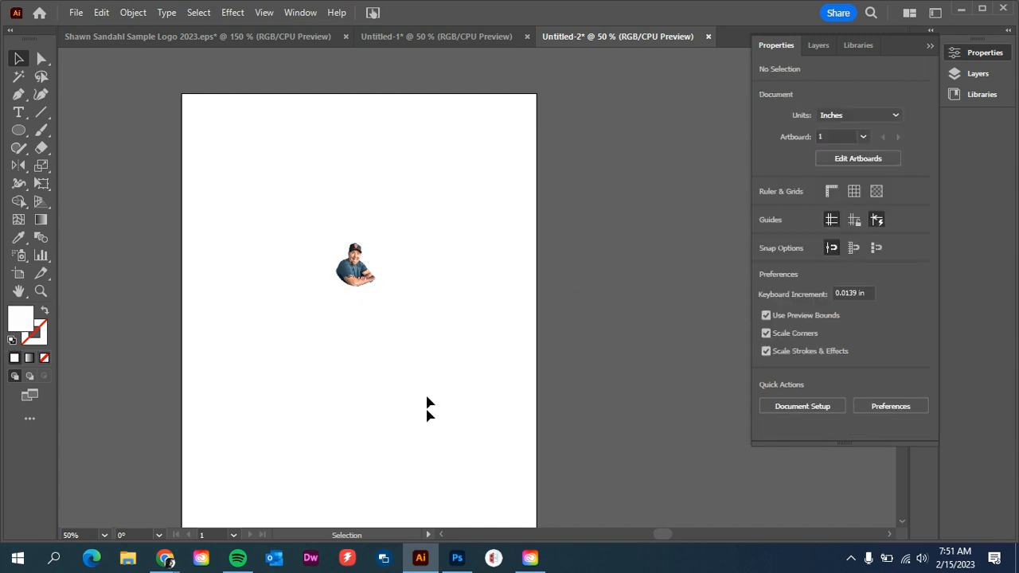
{"action": "left_click", "coordinate": [457, 558]}
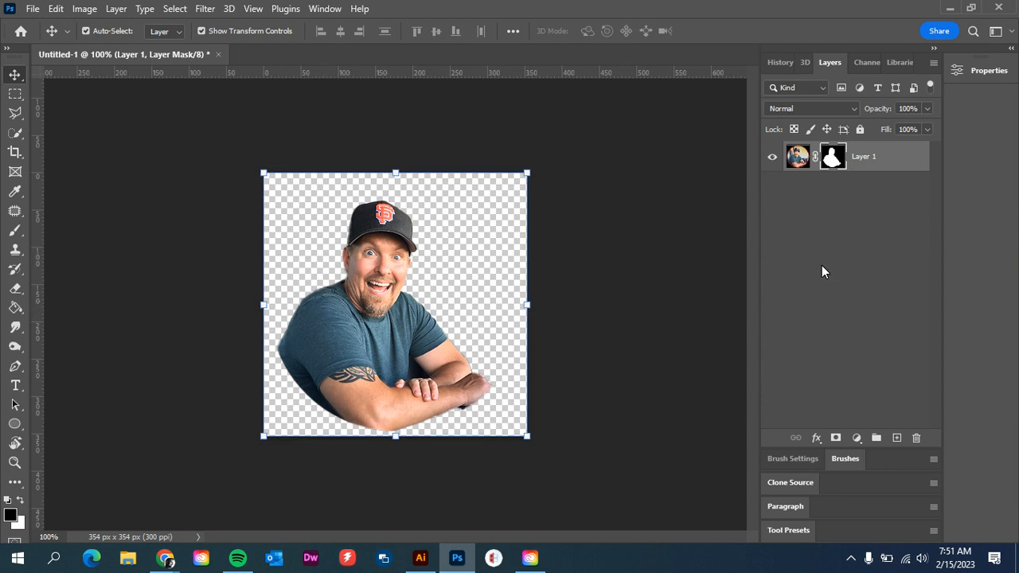
{"action": "mouse_move", "coordinate": [350, 242]}
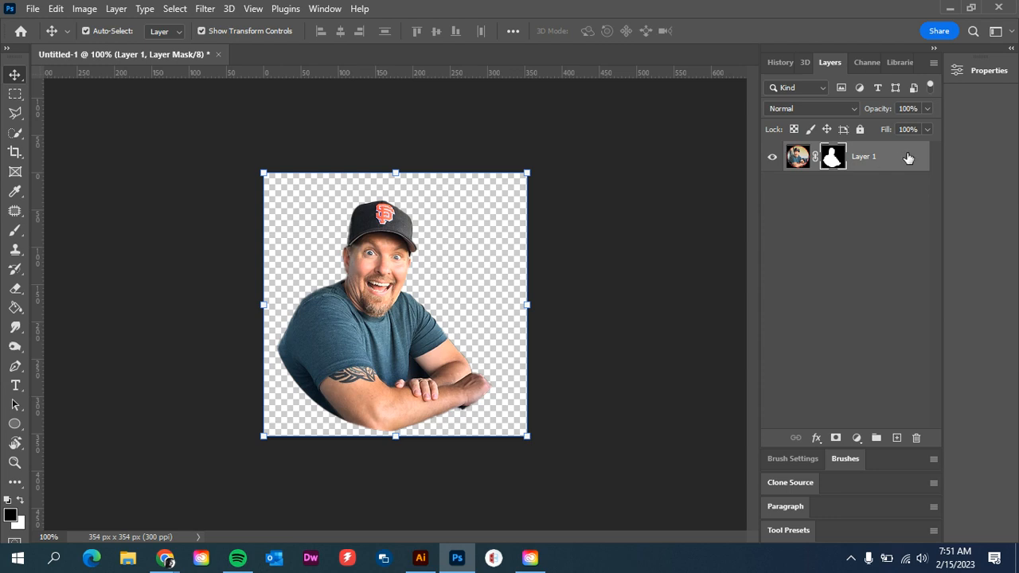
{"action": "mouse_move", "coordinate": [886, 156]}
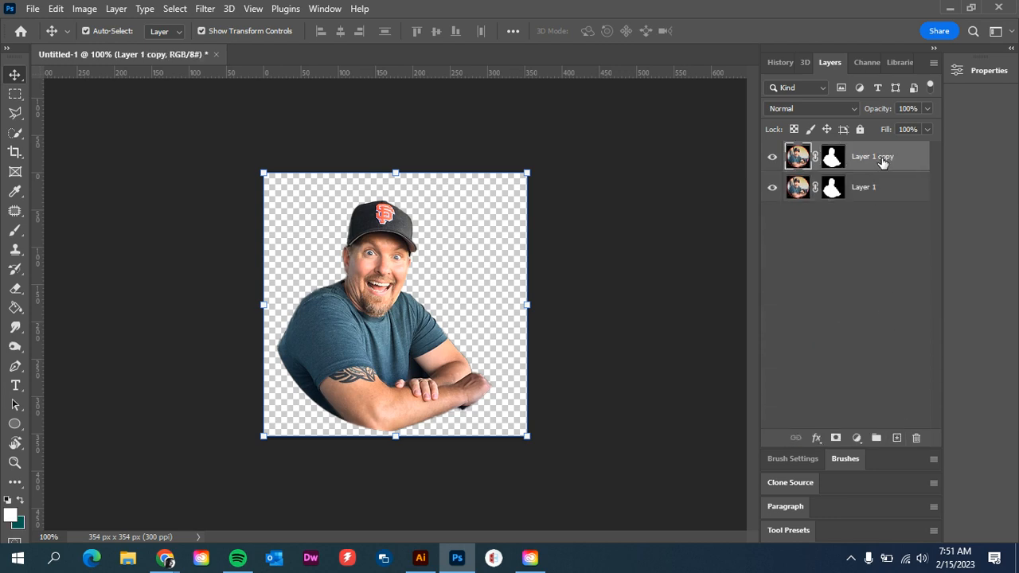
Duplicate Layer 1 with Ctrl+J, giving a masked Layer 1 copy above the original.
{"action": "left_click", "coordinate": [916, 438]}
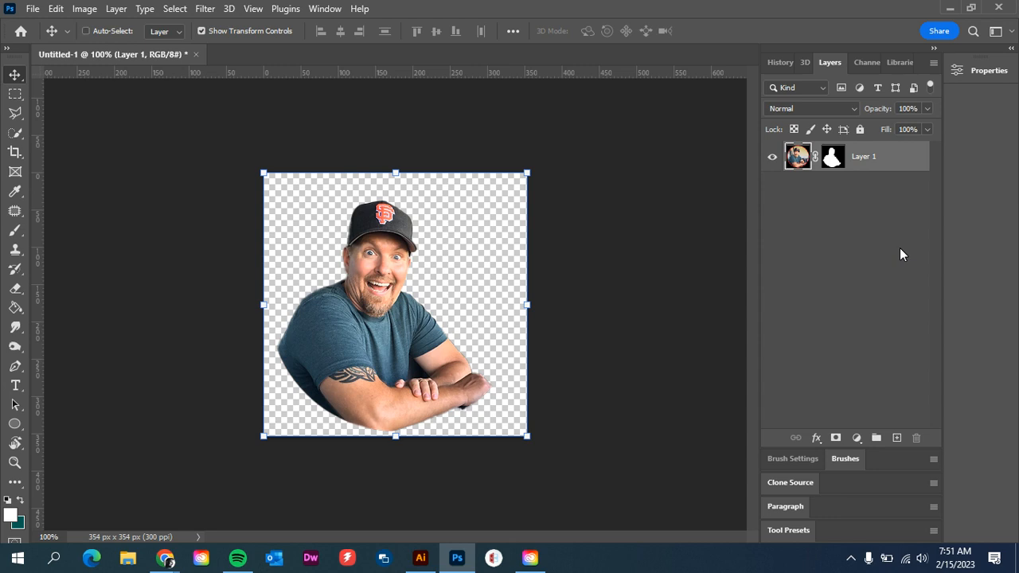
{"action": "key", "text": "ctrl+j"}
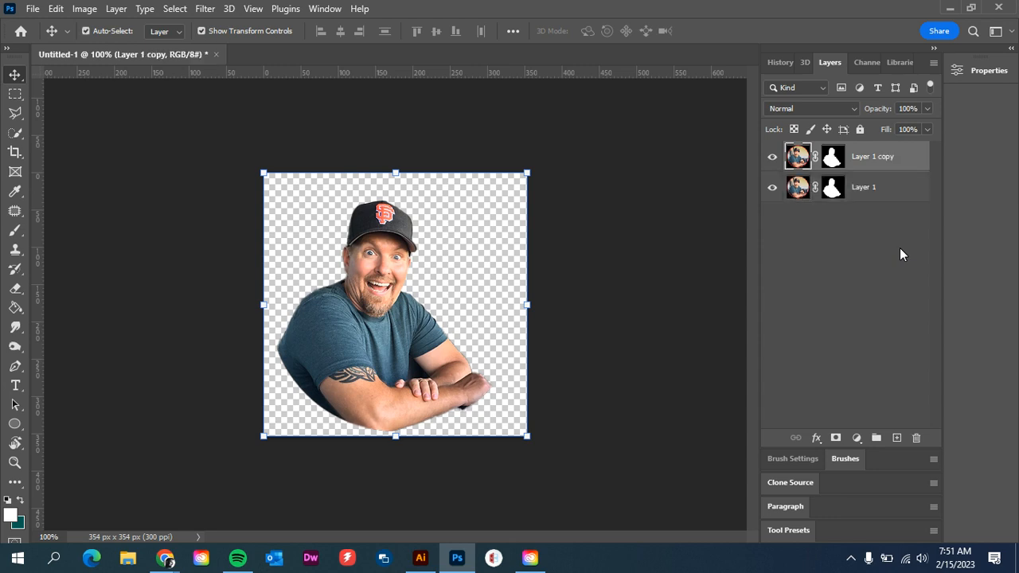
{"action": "mouse_move", "coordinate": [924, 163]}
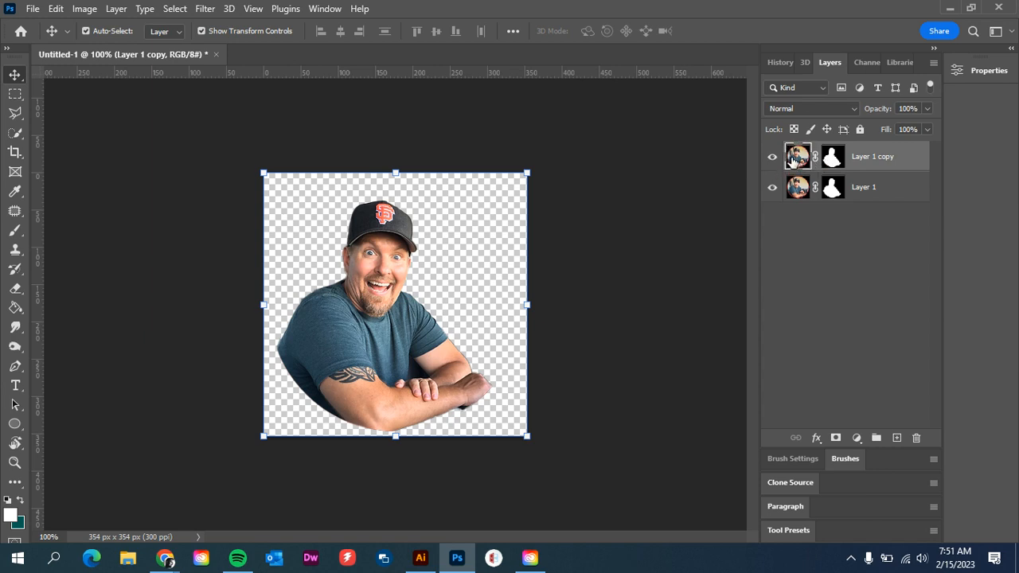
{"action": "mouse_move", "coordinate": [324, 257]}
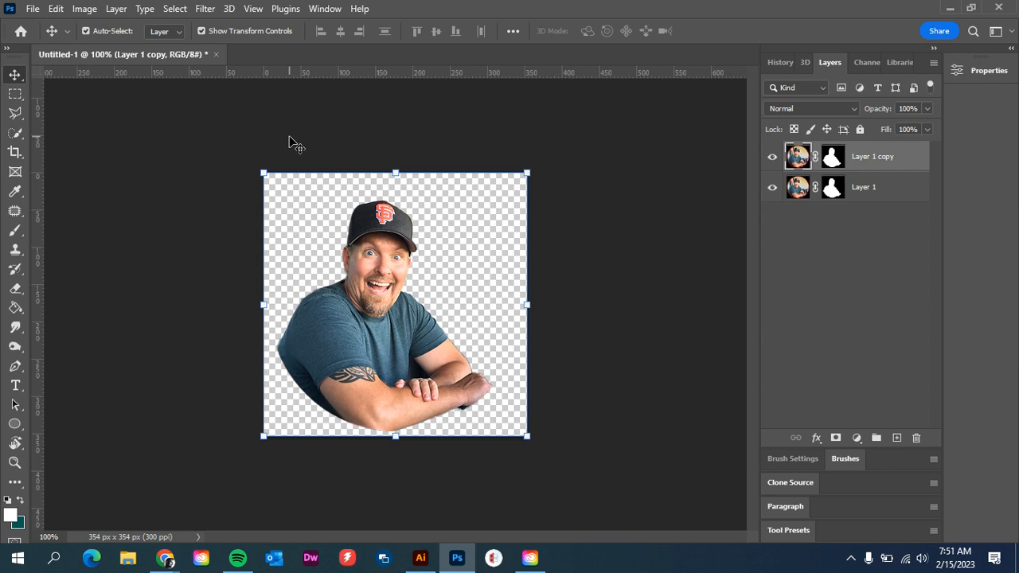
{"action": "mouse_move", "coordinate": [327, 335]}
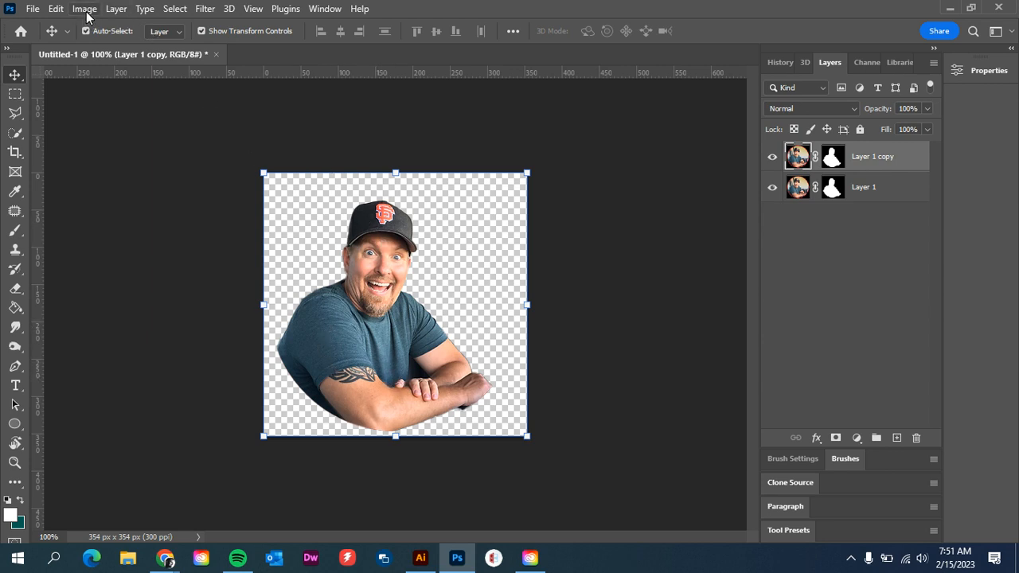
Set the copied layer's Exposure to -20.00 to make it solid black.
{"action": "left_click", "coordinate": [85, 9]}
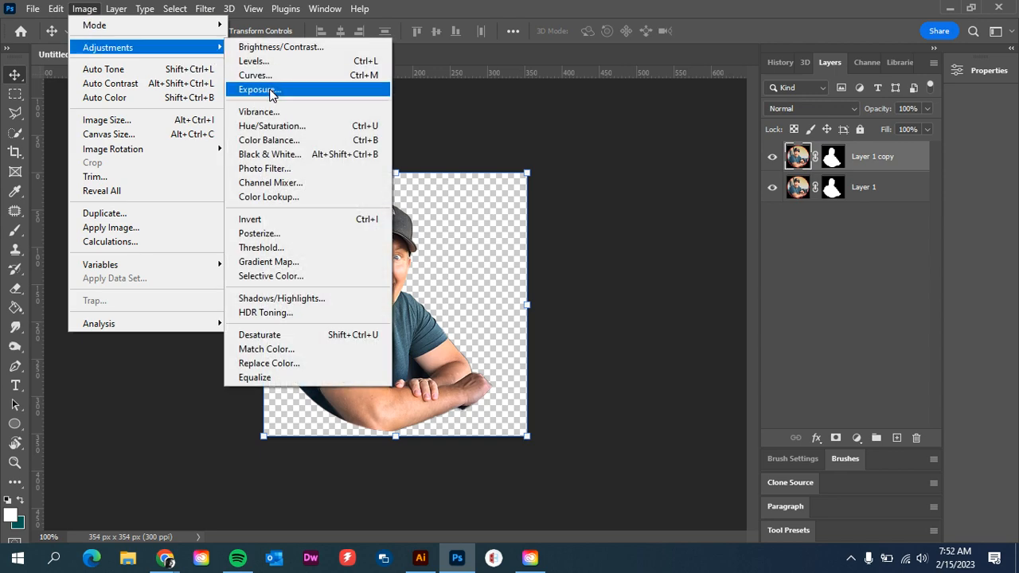
{"action": "left_click", "coordinate": [259, 89]}
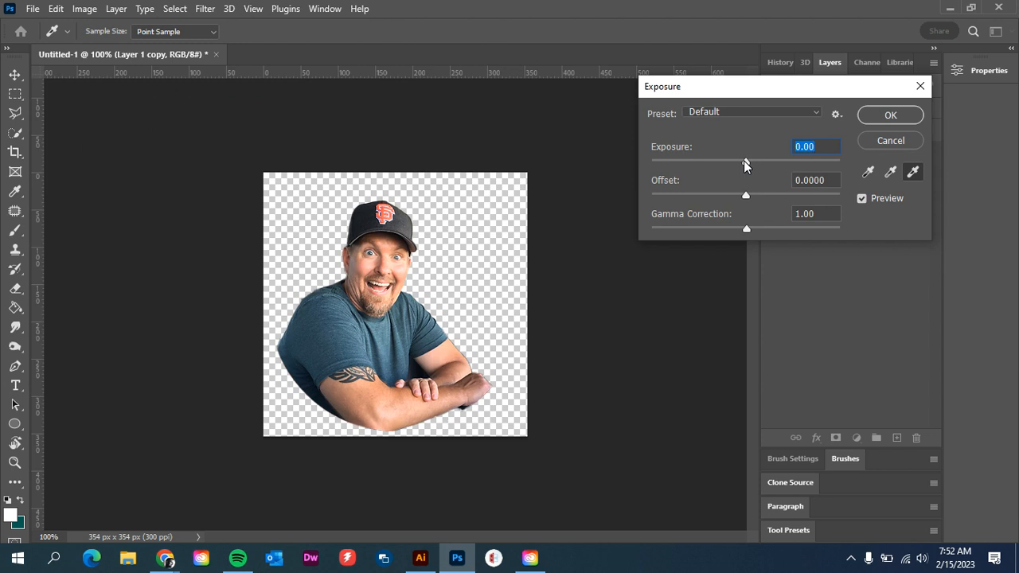
{"action": "left_click_drag", "start_coordinate": [745, 161], "coordinate": [681, 161]}
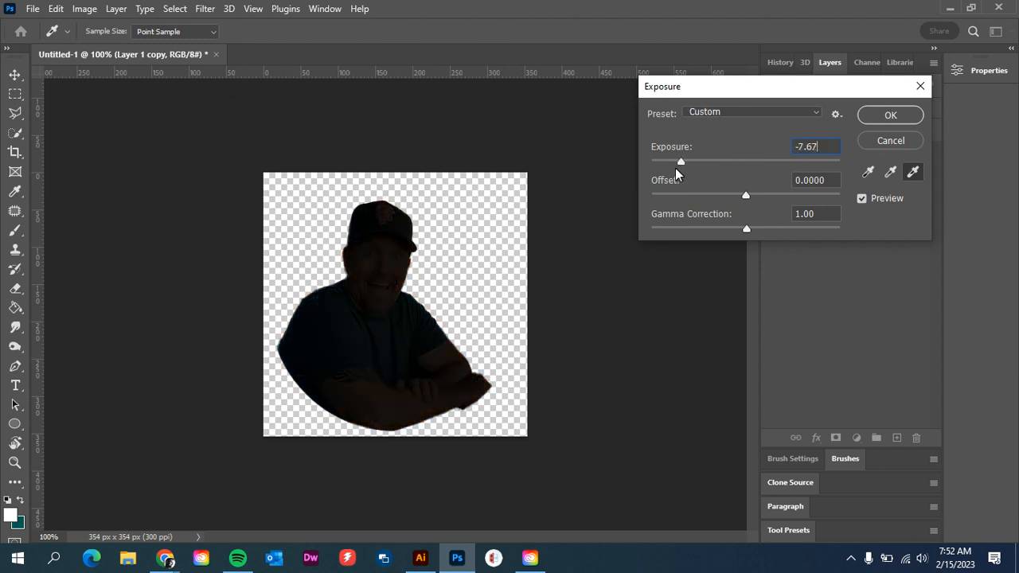
{"action": "type", "text": "-20.00"}
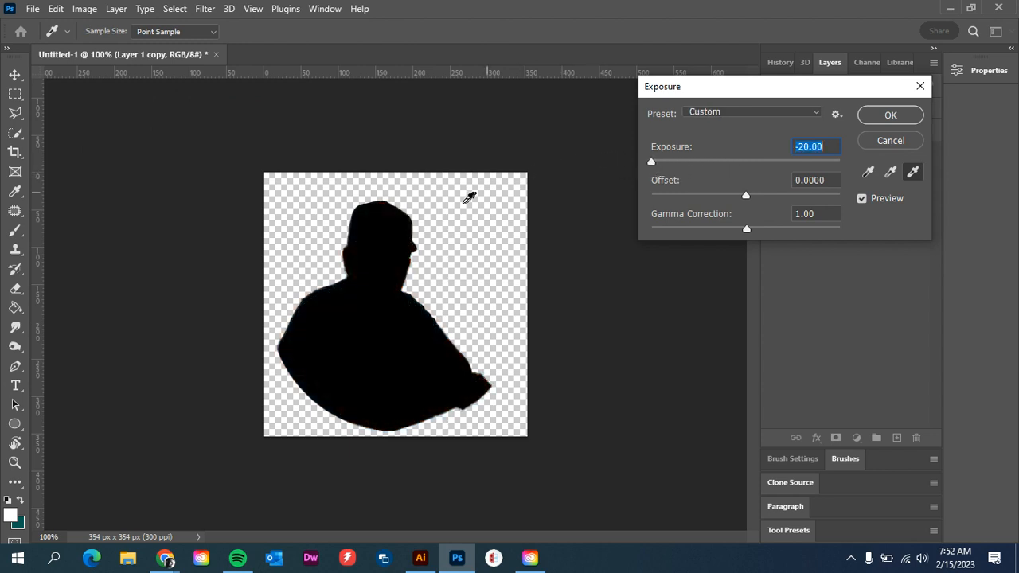
{"action": "mouse_move", "coordinate": [342, 359]}
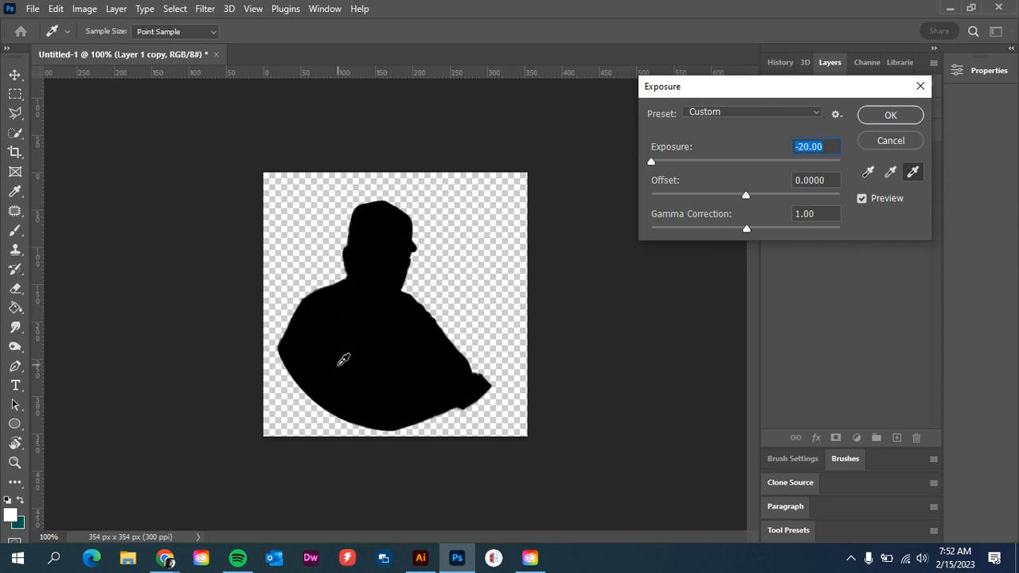
{"action": "mouse_move", "coordinate": [714, 279]}
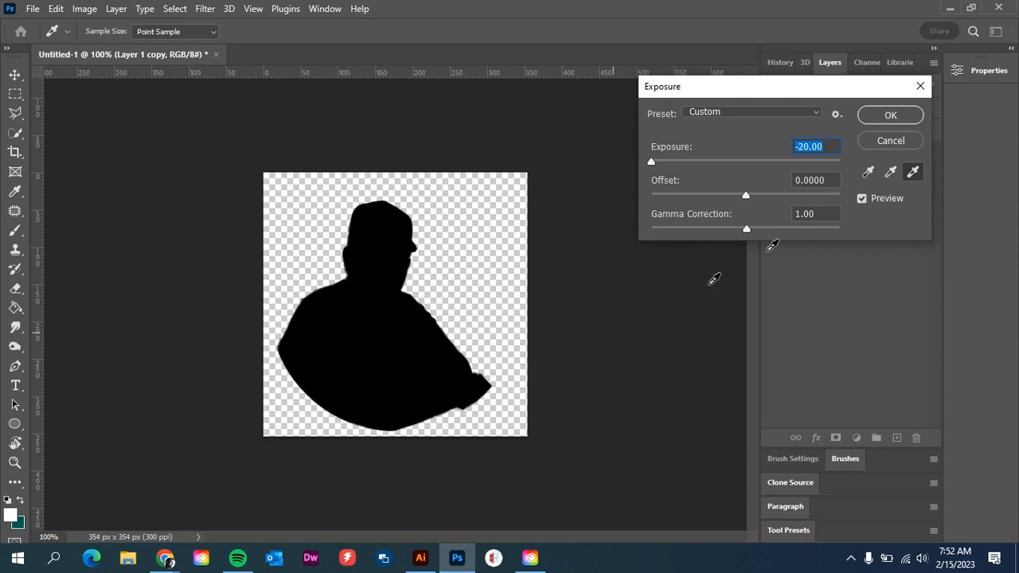
{"action": "left_click", "coordinate": [890, 115]}
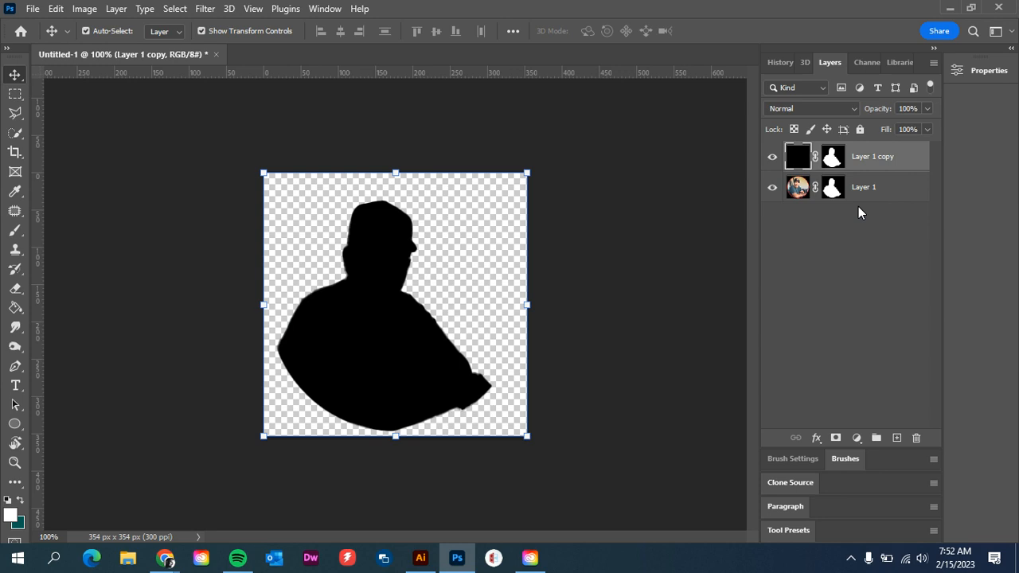
{"action": "mouse_move", "coordinate": [420, 354]}
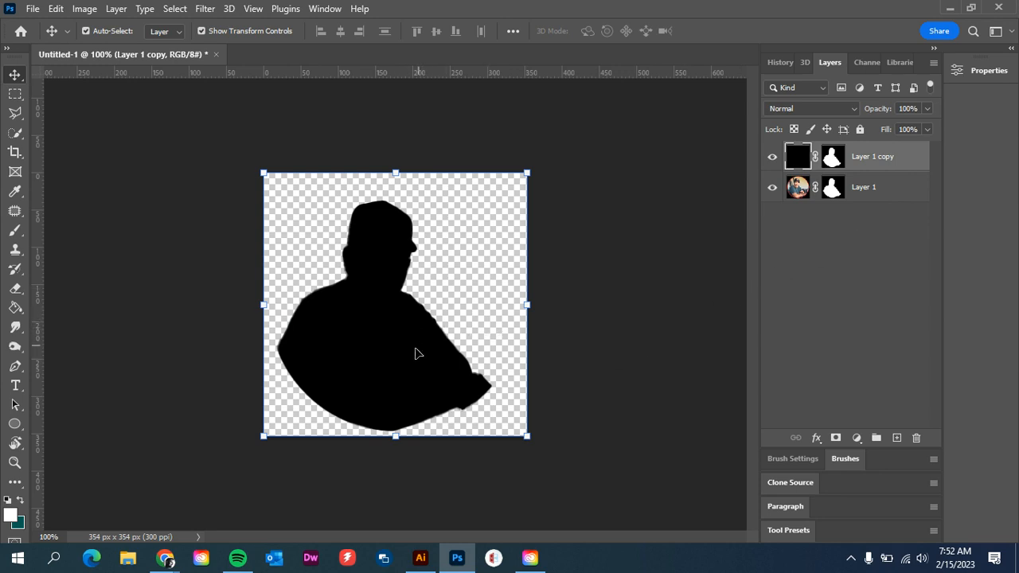
{"action": "mouse_move", "coordinate": [356, 358]}
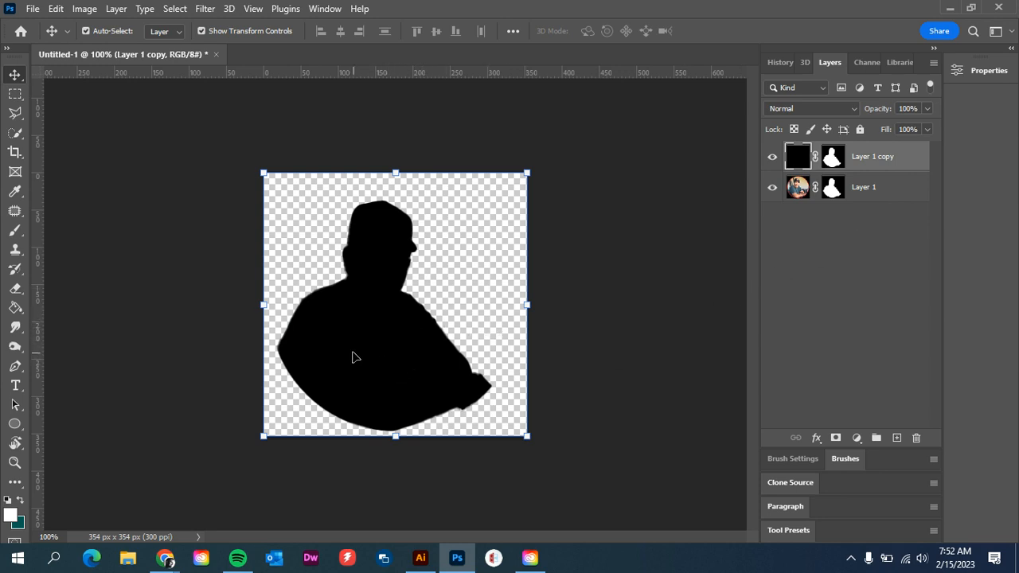
{"action": "mouse_move", "coordinate": [363, 375]}
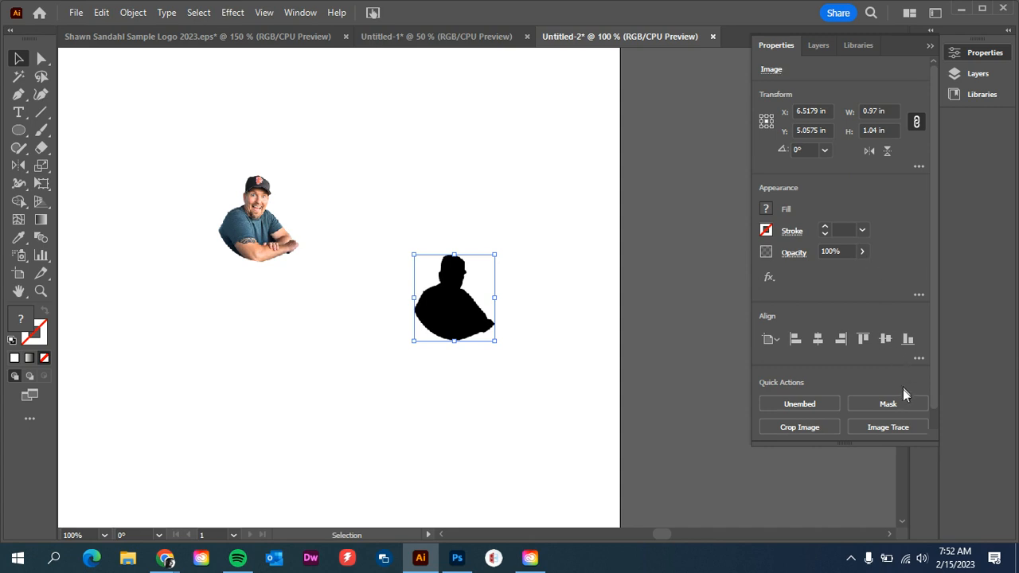
{"action": "mouse_move", "coordinate": [893, 426]}
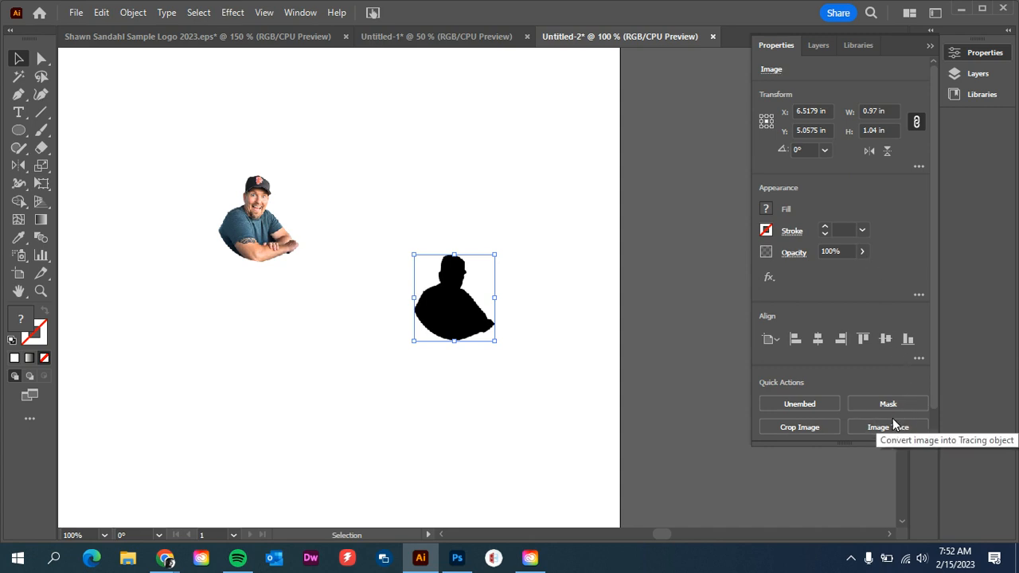
Trace the black silhouette image with the Silhouettes Image Trace preset.
{"action": "left_click", "coordinate": [301, 12]}
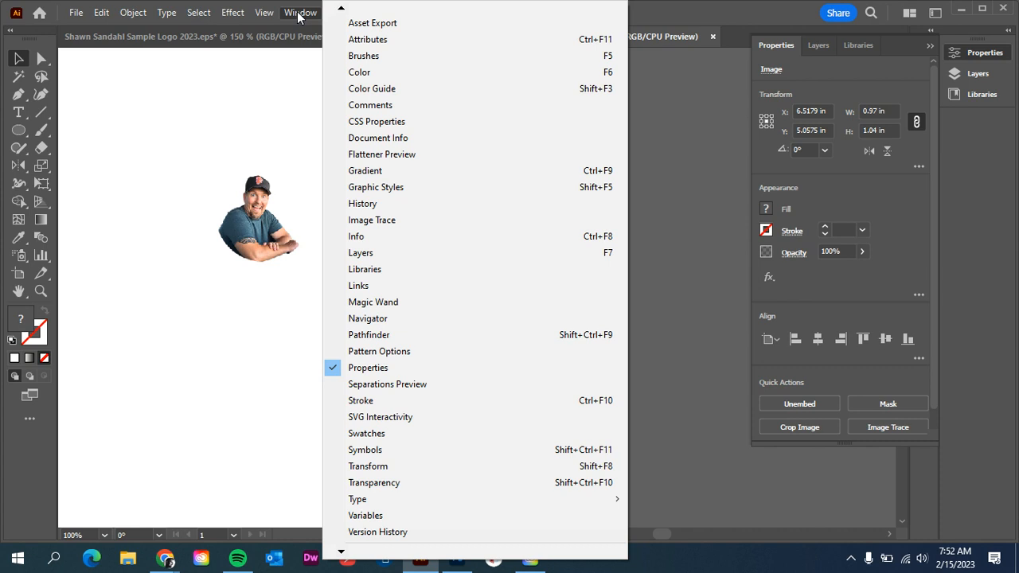
{"action": "mouse_move", "coordinate": [390, 226]}
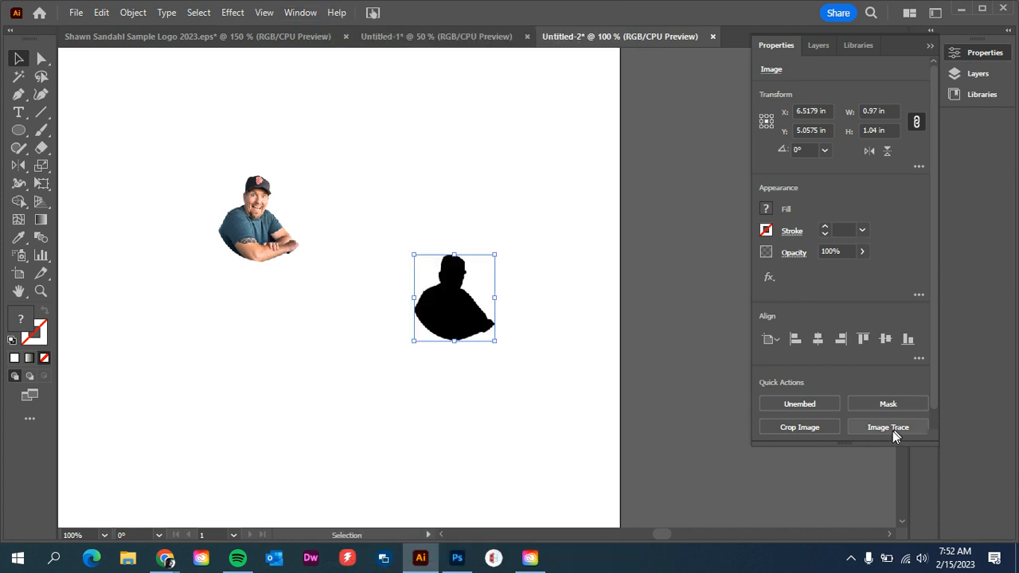
{"action": "left_click", "coordinate": [888, 427]}
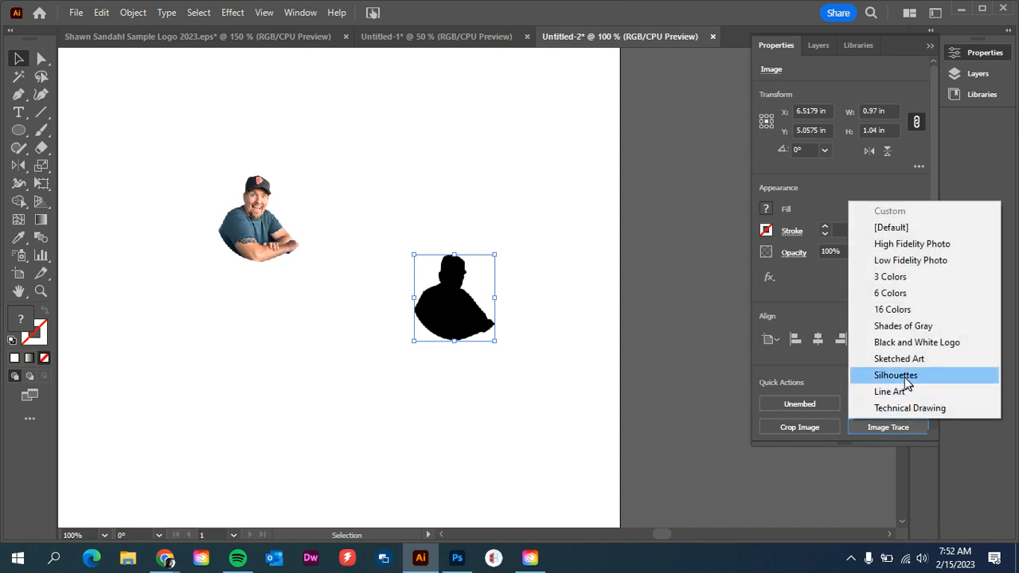
{"action": "mouse_move", "coordinate": [904, 385]}
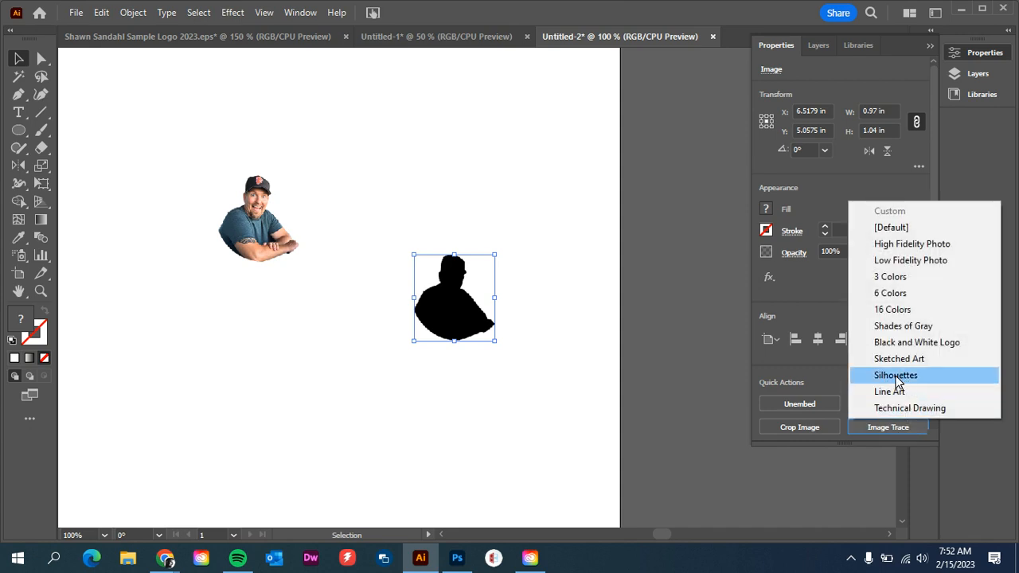
{"action": "left_click", "coordinate": [896, 375]}
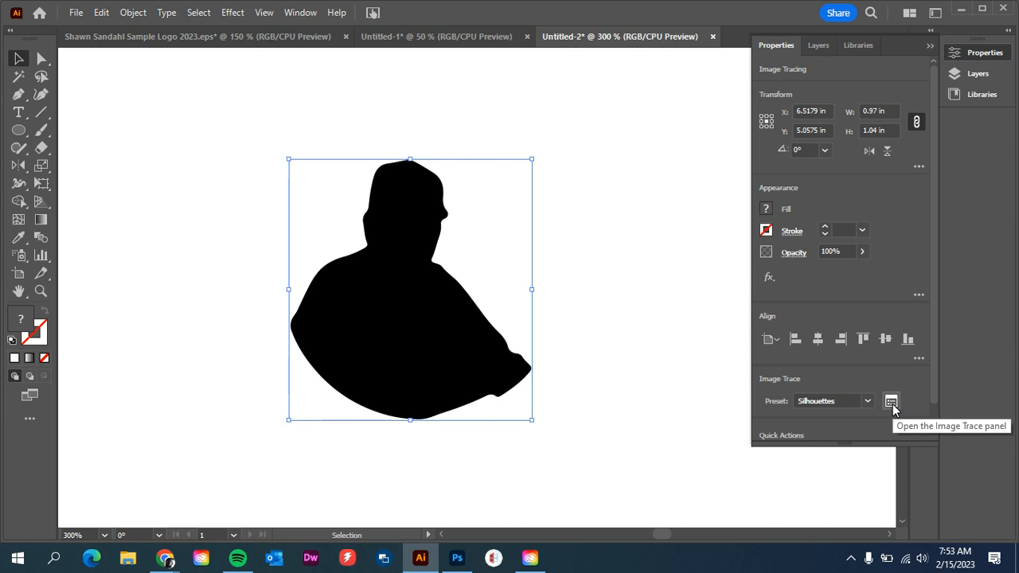
Drag the Advanced Threshold slider in the Image Trace panel down to 84.
{"action": "left_click", "coordinate": [891, 400]}
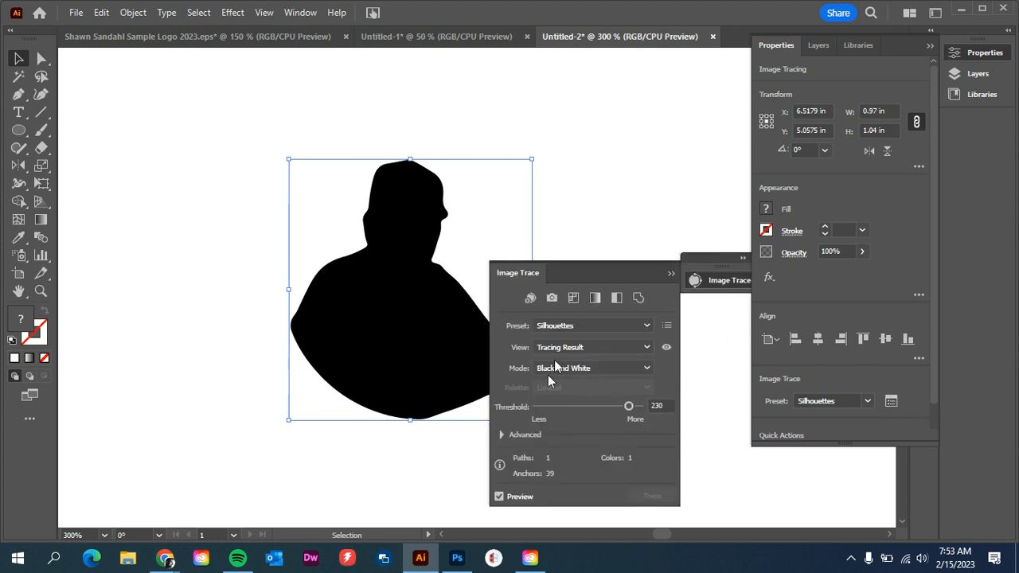
{"action": "left_click_drag", "start_coordinate": [518, 272], "coordinate": [567, 85]}
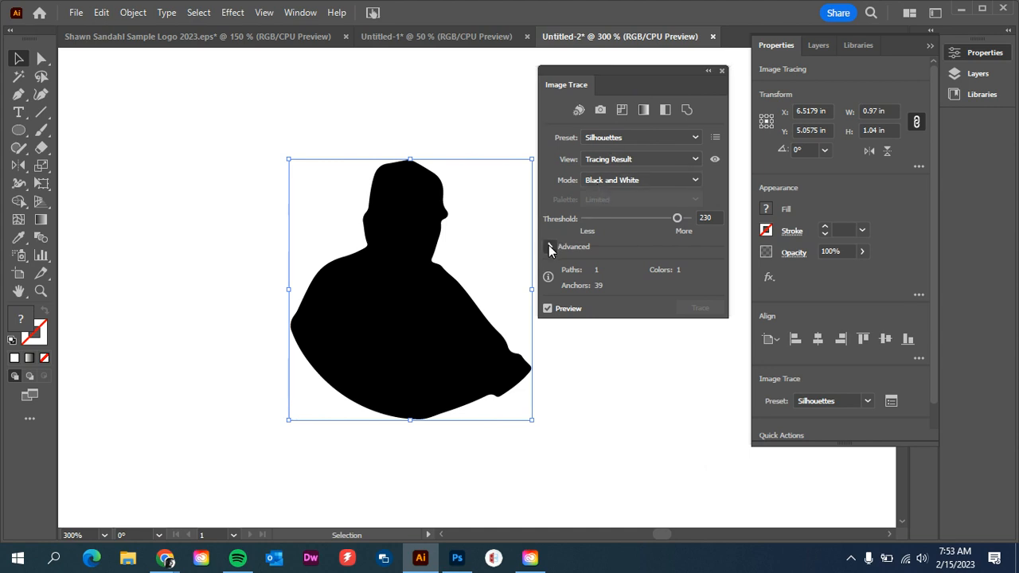
{"action": "left_click", "coordinate": [550, 246]}
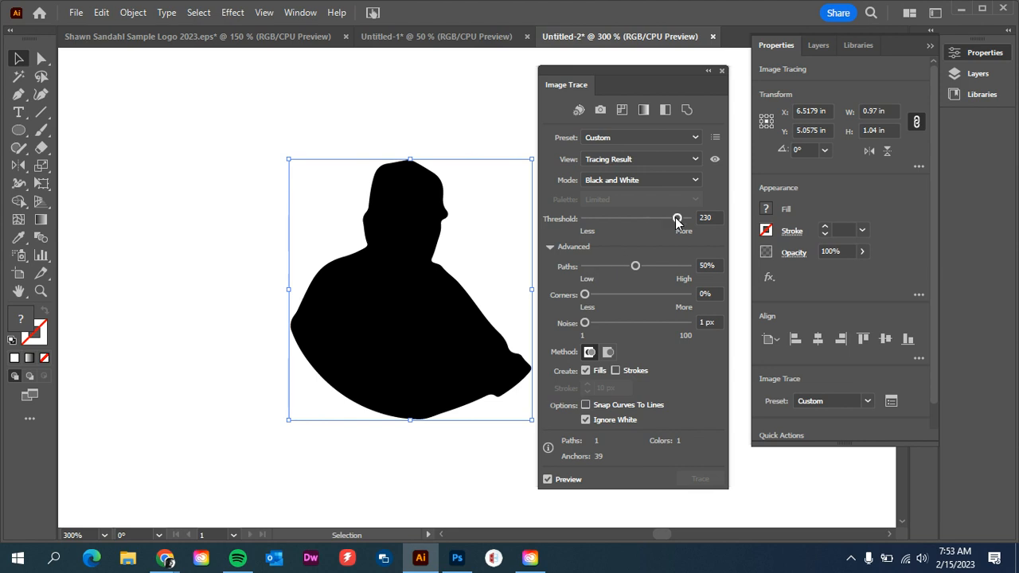
{"action": "left_click_drag", "start_coordinate": [677, 218], "coordinate": [658, 218]}
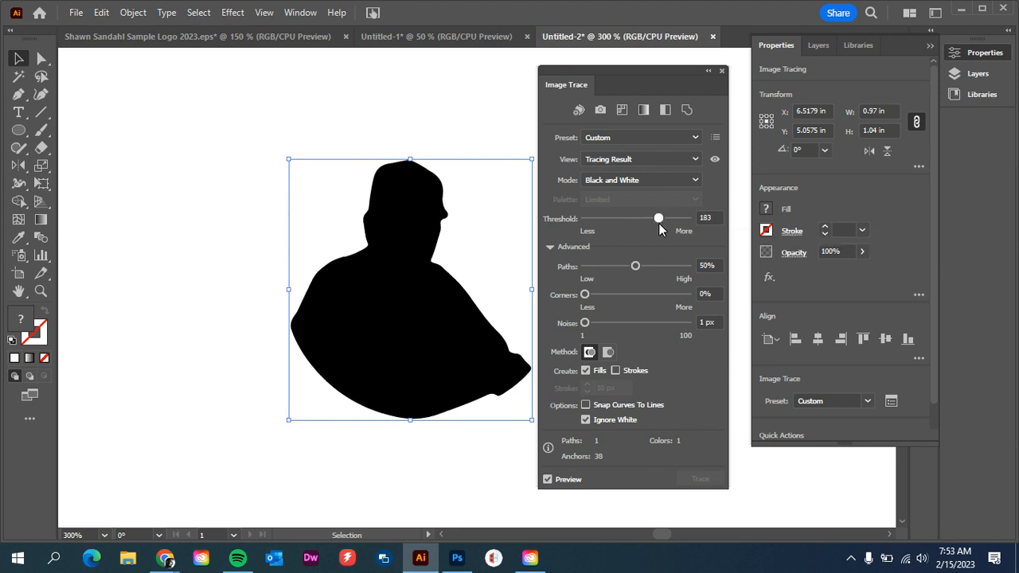
{"action": "left_click_drag", "start_coordinate": [658, 218], "coordinate": [652, 217]}
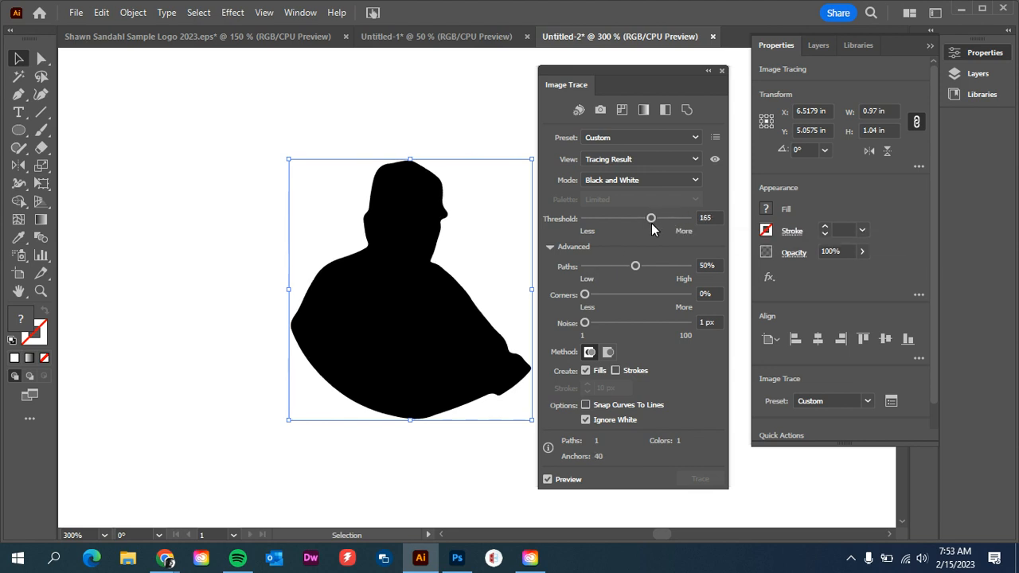
{"action": "left_click_drag", "start_coordinate": [652, 218], "coordinate": [637, 217]}
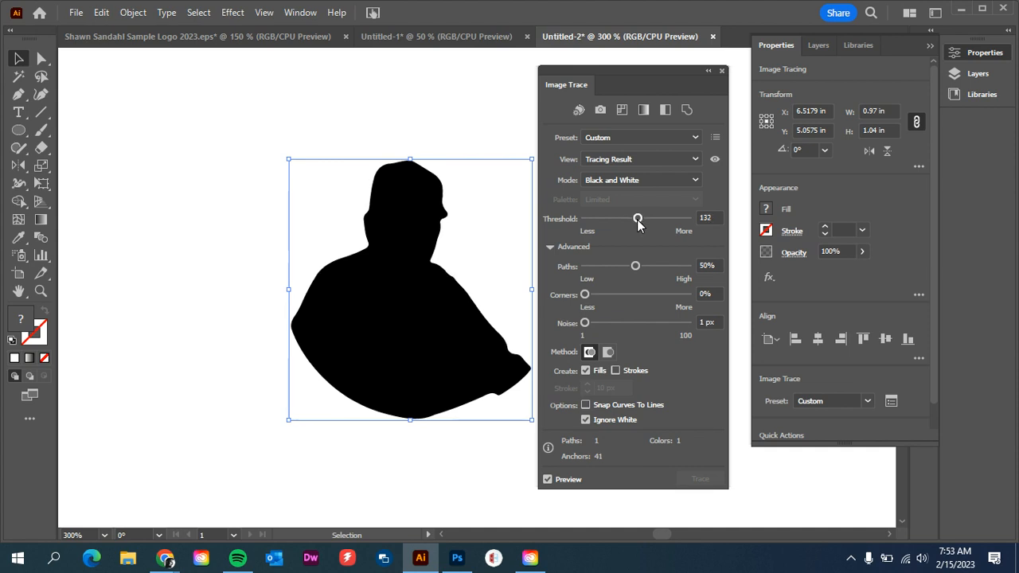
{"action": "left_click_drag", "start_coordinate": [637, 218], "coordinate": [629, 218]}
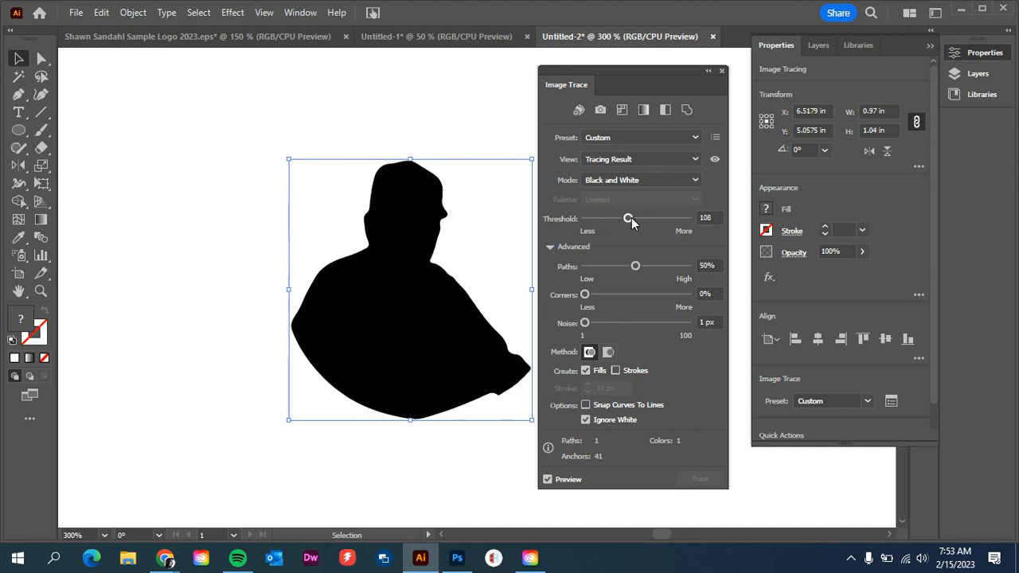
{"action": "left_click_drag", "start_coordinate": [629, 218], "coordinate": [618, 218]}
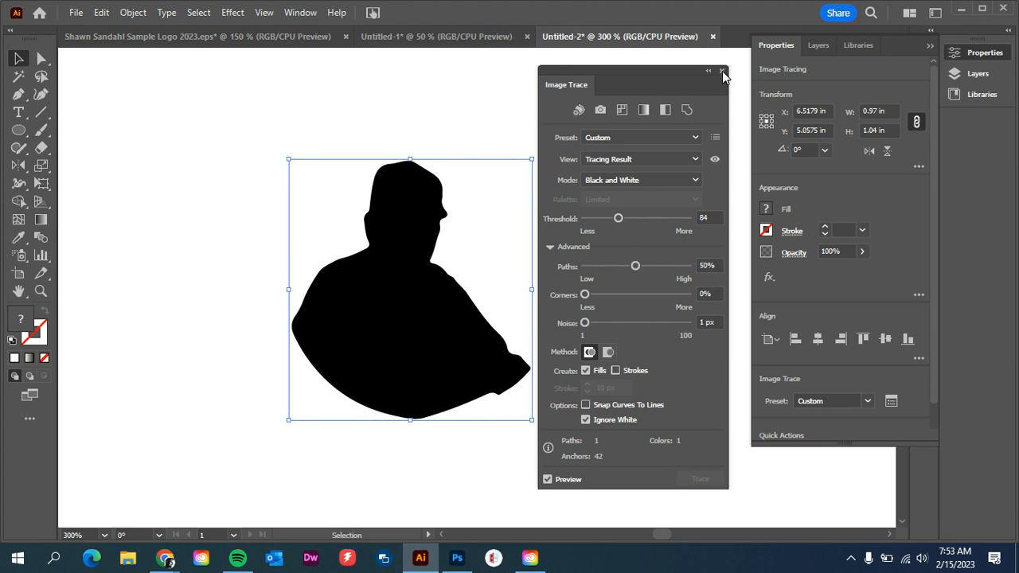
{"action": "left_click", "coordinate": [722, 72]}
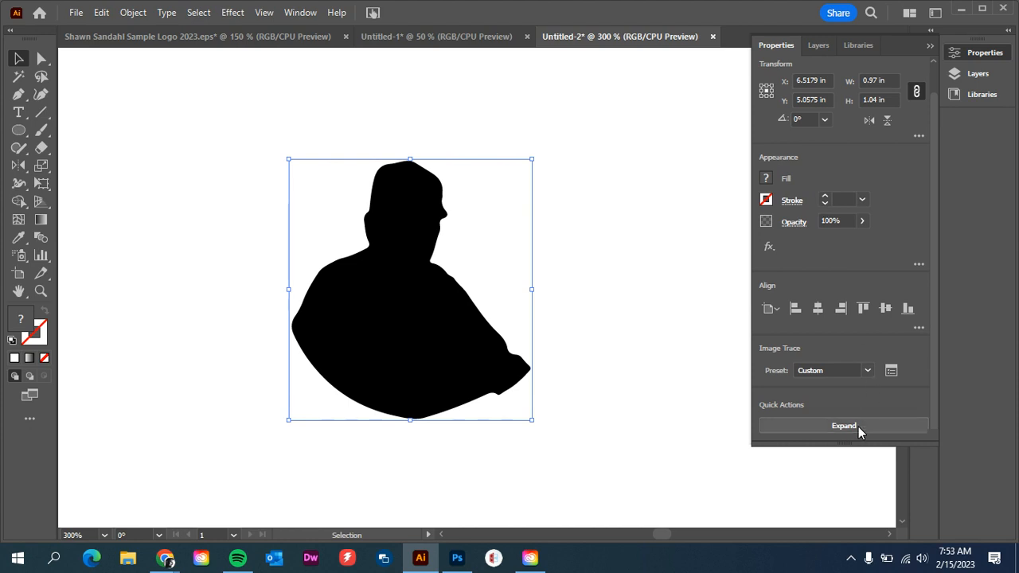
Expand the trace into an unfilled 0.25 pt outline and pan to the photo.
{"action": "left_click", "coordinate": [843, 426]}
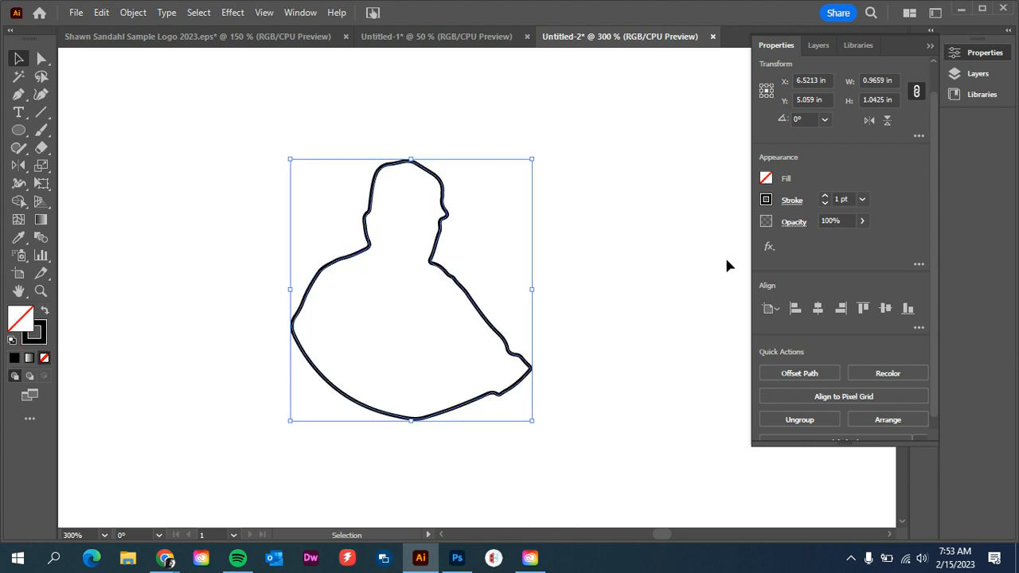
{"action": "left_click", "coordinate": [862, 199]}
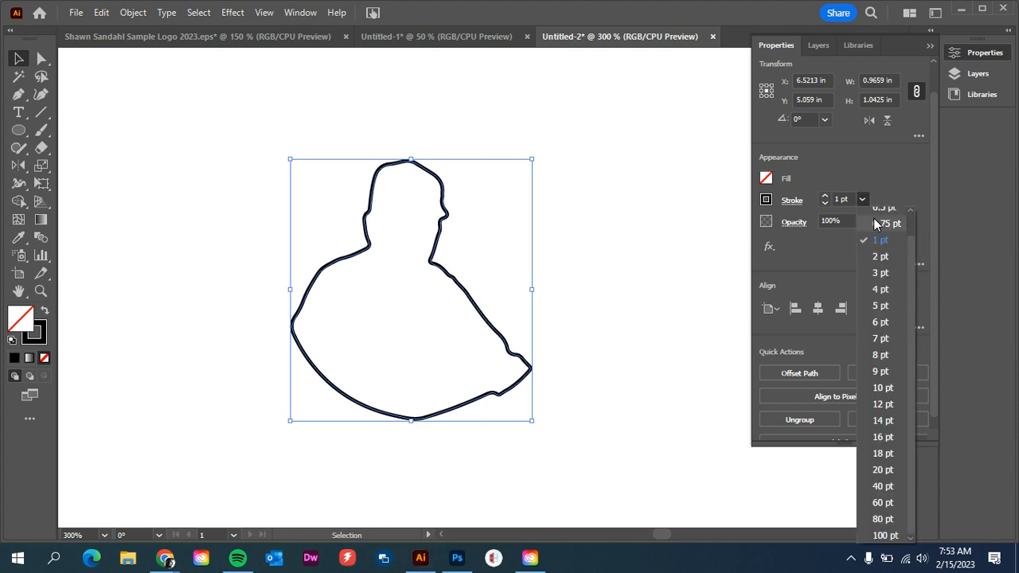
{"action": "left_click", "coordinate": [885, 208]}
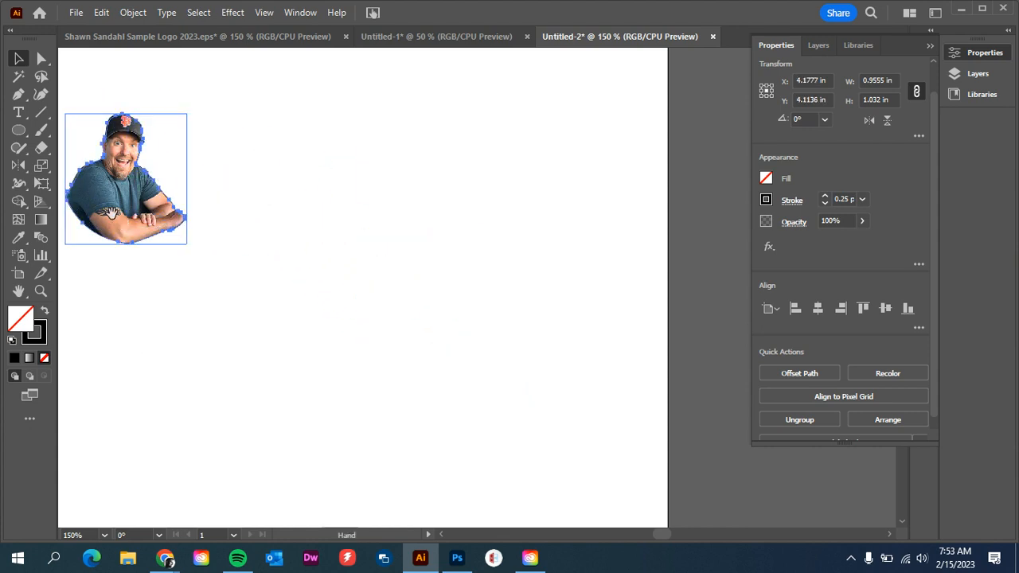
{"action": "left_click_drag", "start_coordinate": [126, 178], "coordinate": [314, 274]}
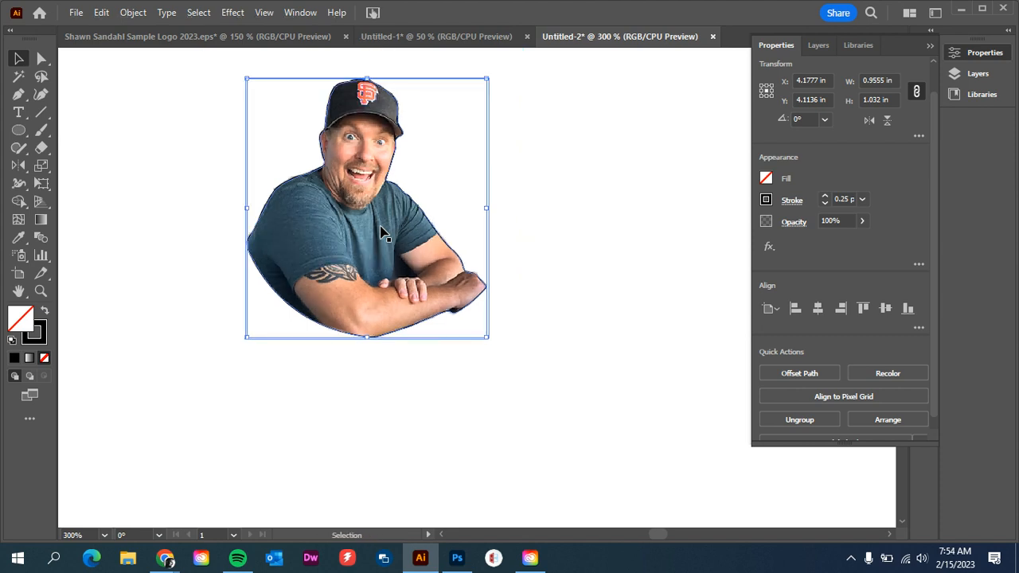
{"action": "mouse_move", "coordinate": [669, 231]}
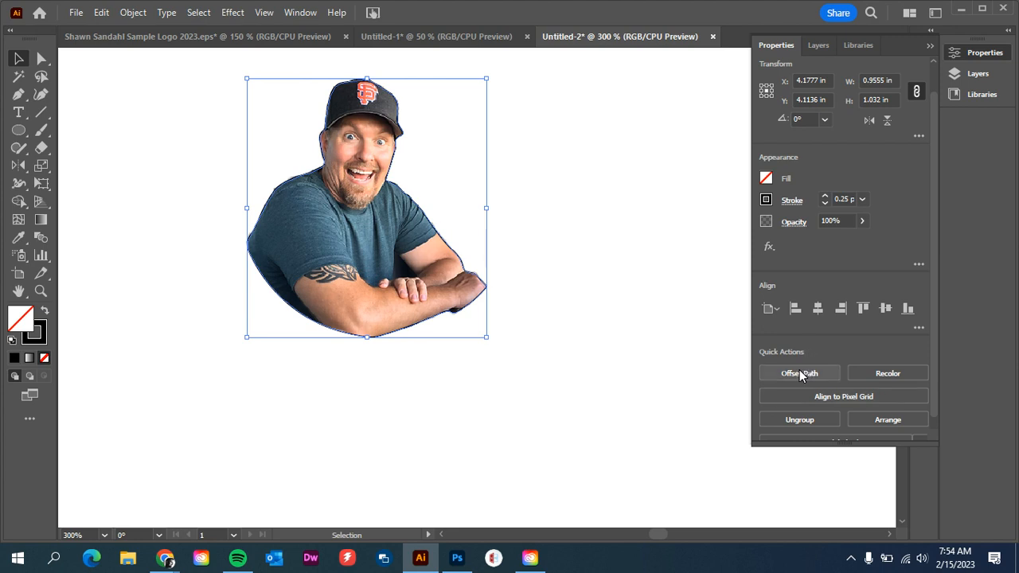
Create an Offset Path of the outline at 0.03 in with Round joins.
{"action": "left_click", "coordinate": [799, 372]}
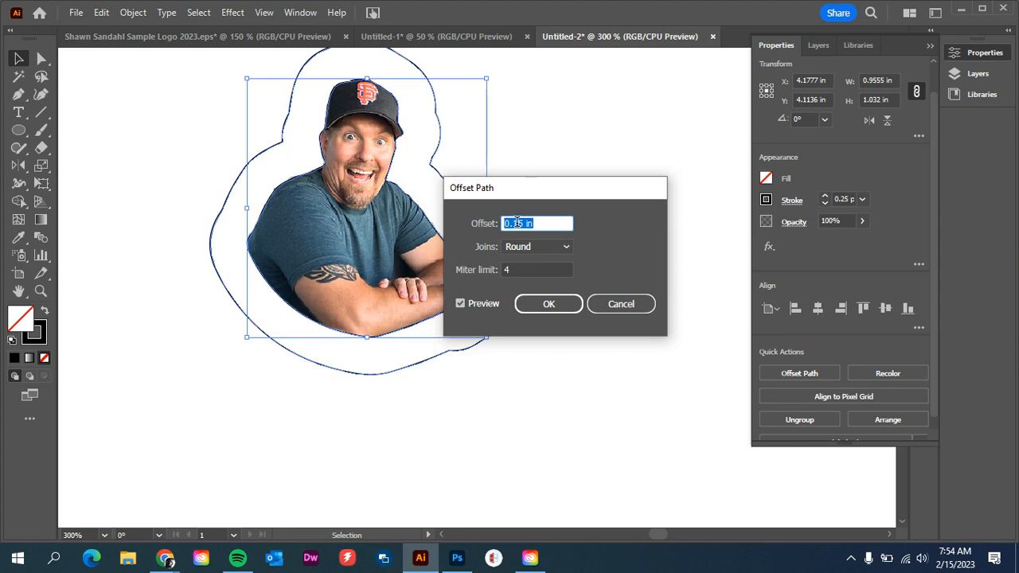
{"action": "type", "text": "0.5 in"}
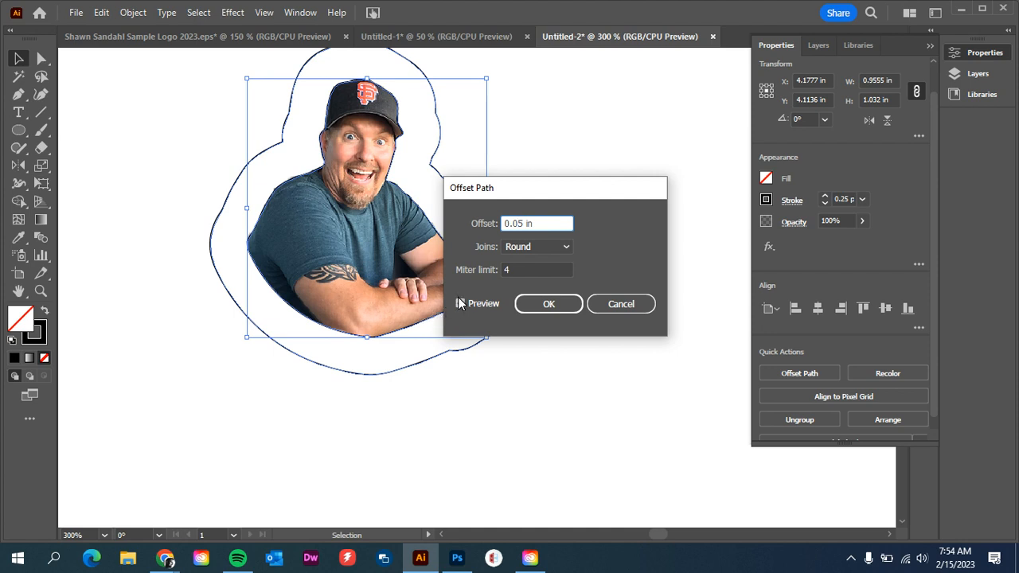
{"action": "left_click", "coordinate": [460, 303]}
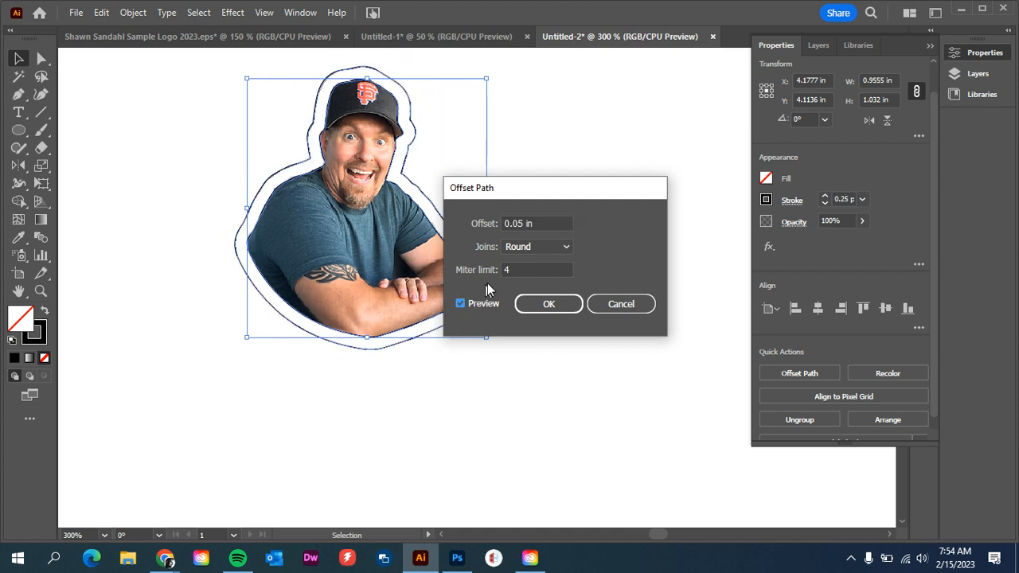
{"action": "left_click", "coordinate": [536, 223]}
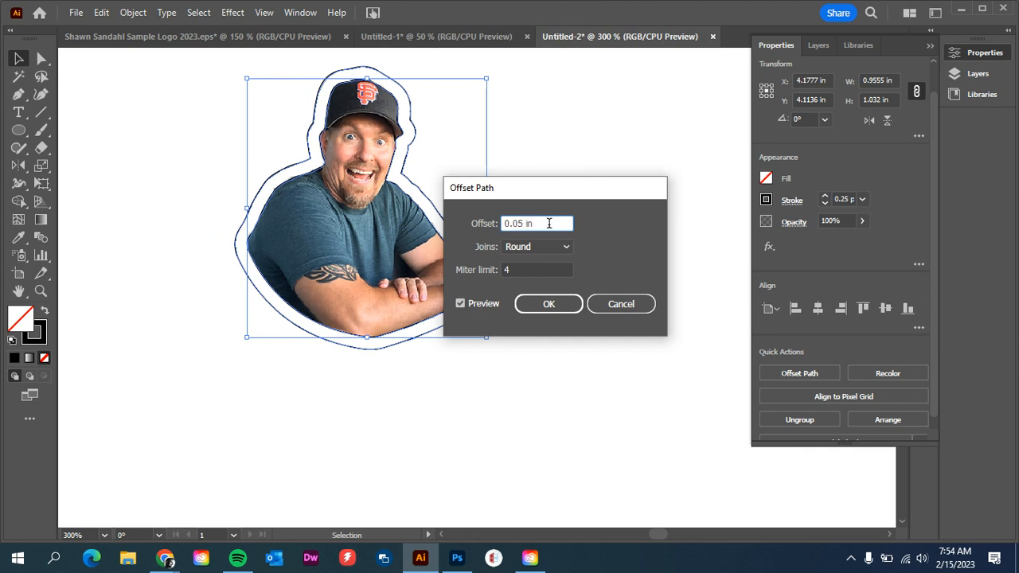
{"action": "type", "text": "0.03 in"}
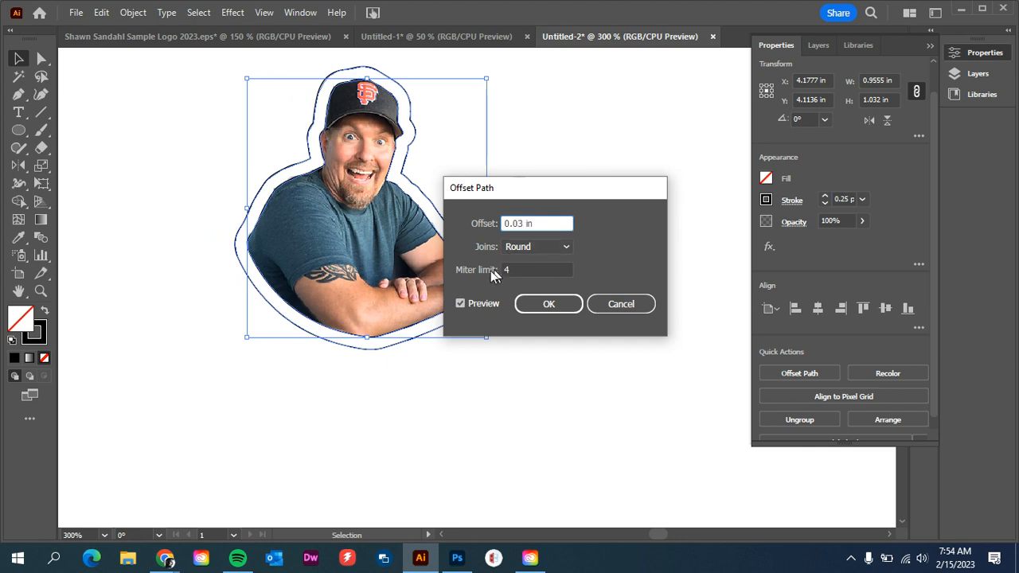
{"action": "left_click", "coordinate": [460, 303]}
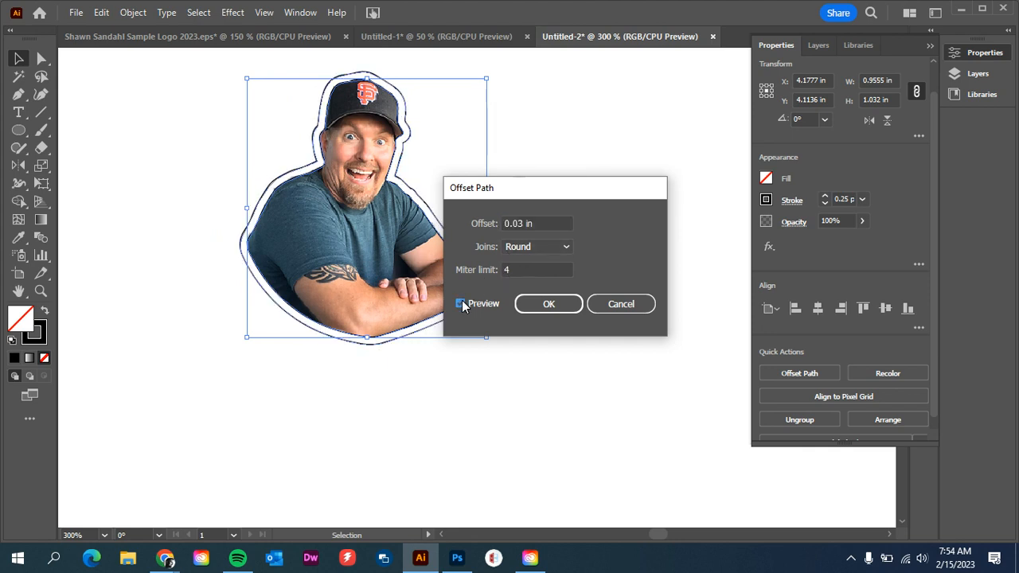
{"action": "left_click", "coordinate": [460, 303]}
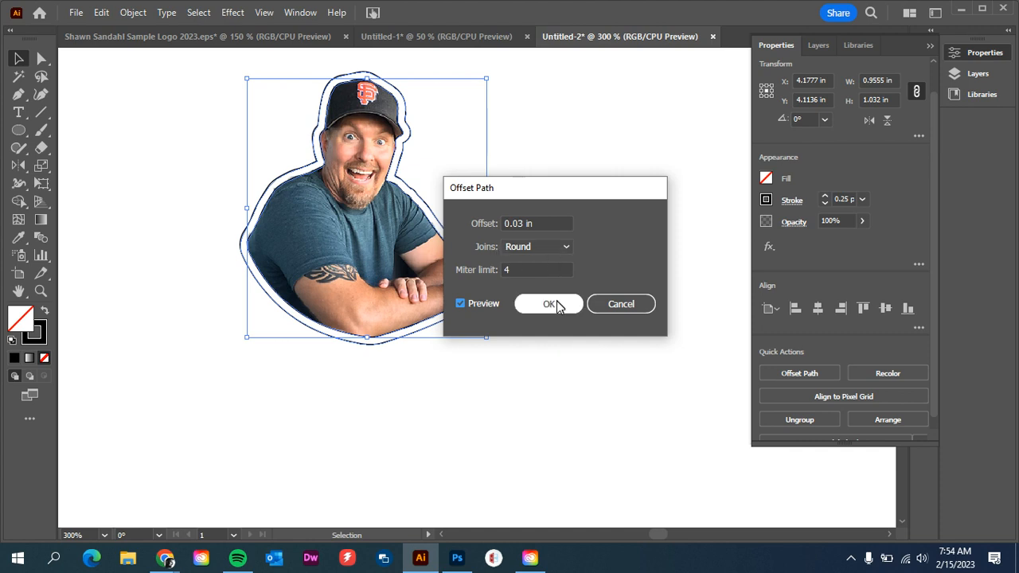
{"action": "left_click", "coordinate": [549, 303]}
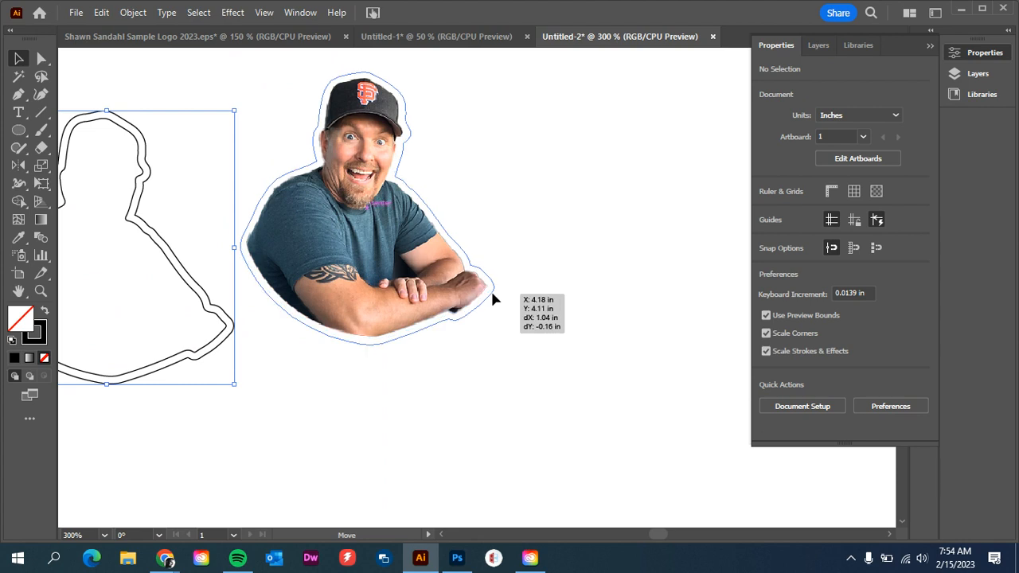
Select the 0.03 in offset outline surrounding the portrait.
{"action": "left_click", "coordinate": [560, 367]}
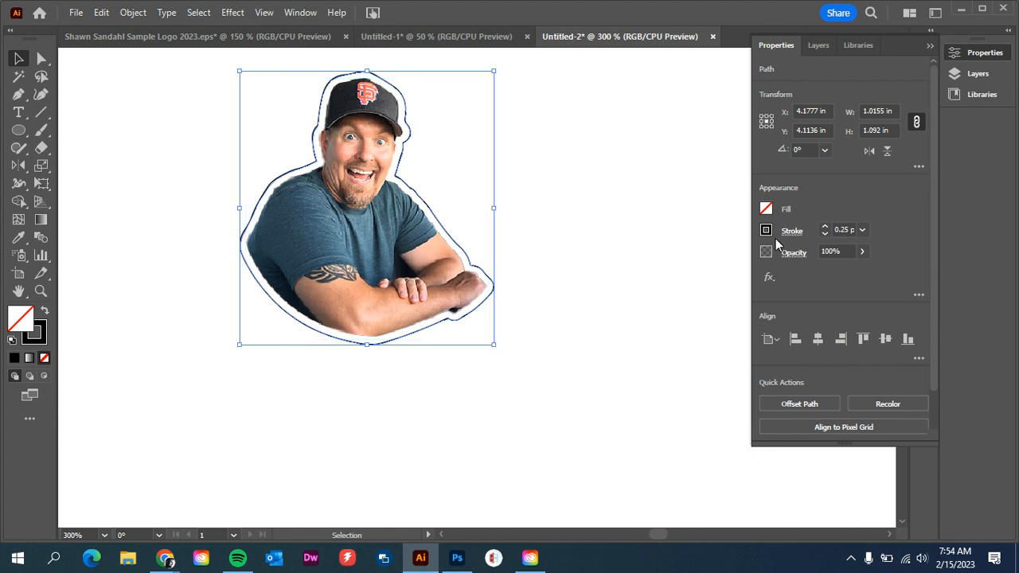
Stroke the outline red and make that swatch a spot color named CutContour.
{"action": "left_click", "coordinate": [765, 231]}
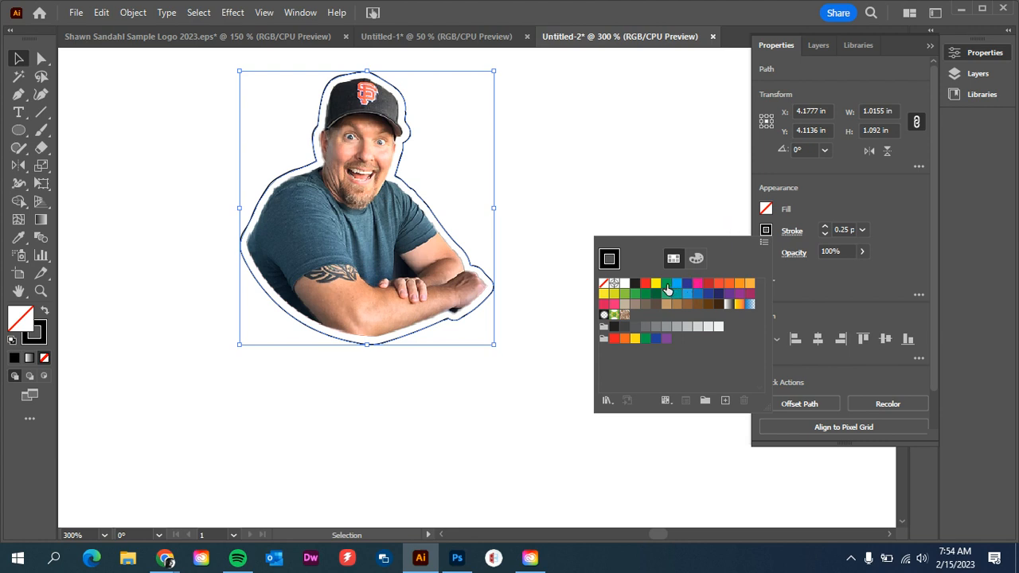
{"action": "mouse_move", "coordinate": [665, 289]}
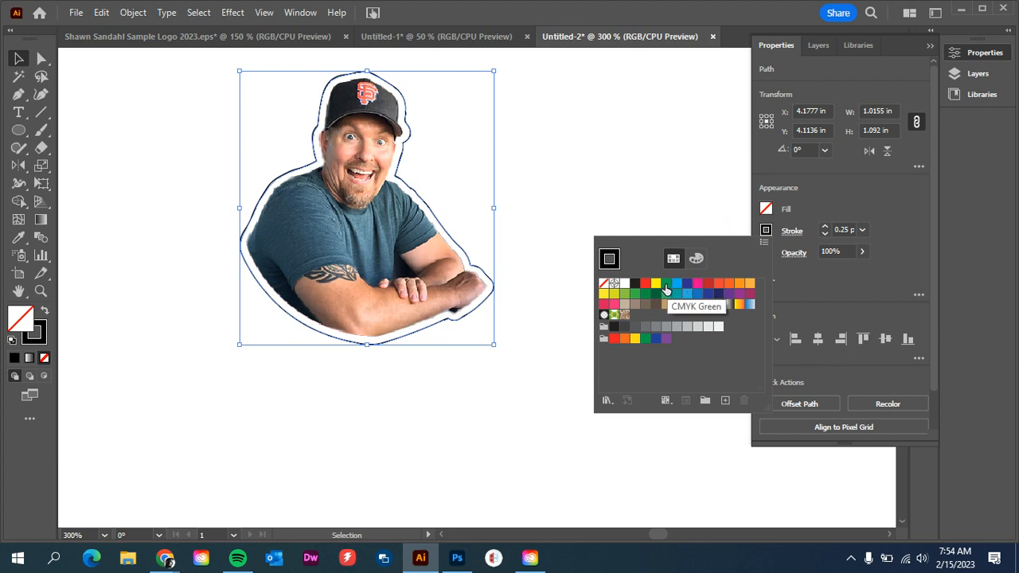
{"action": "mouse_move", "coordinate": [716, 284]}
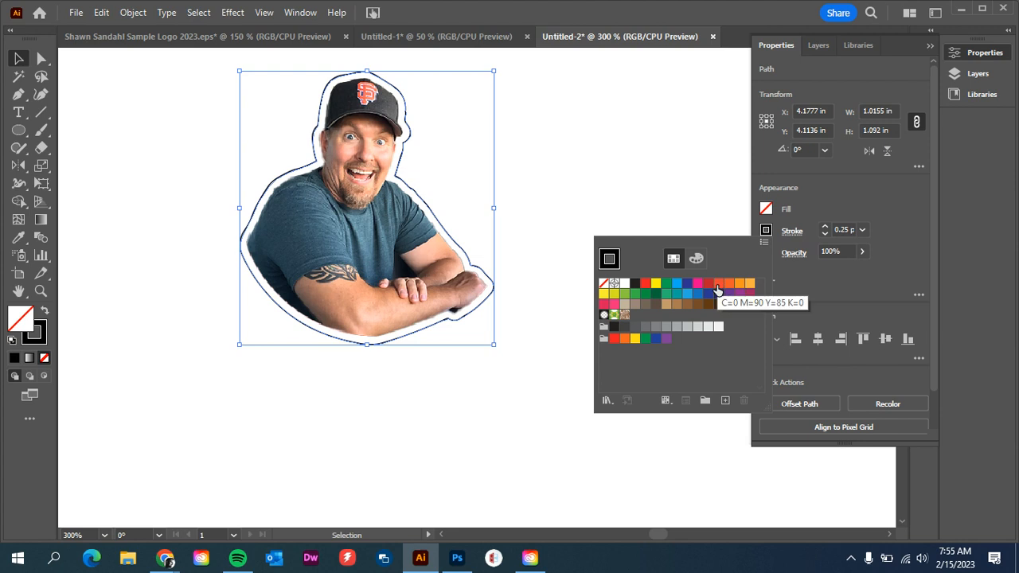
{"action": "double_click", "coordinate": [718, 282]}
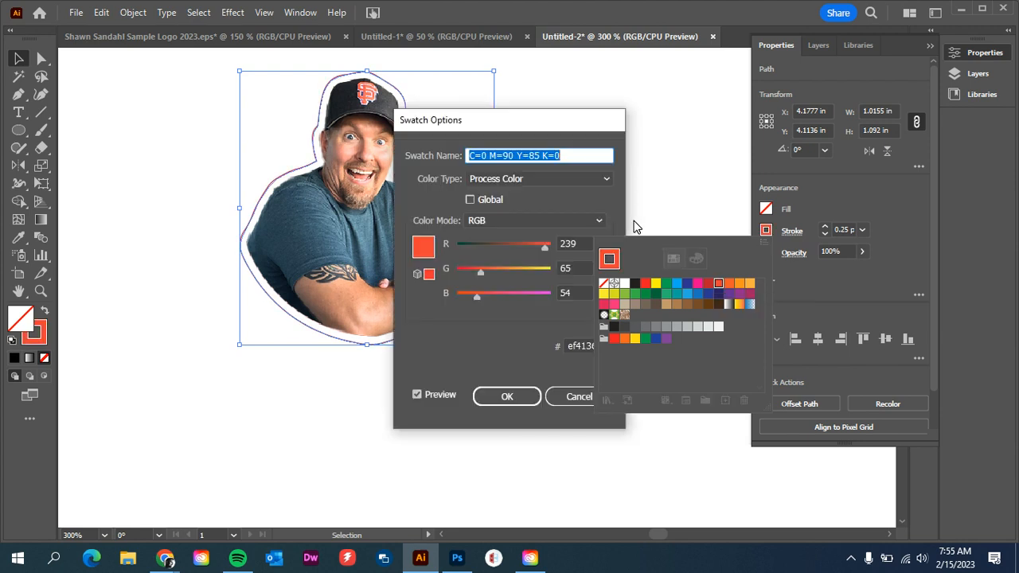
{"action": "type", "text": "Cut"}
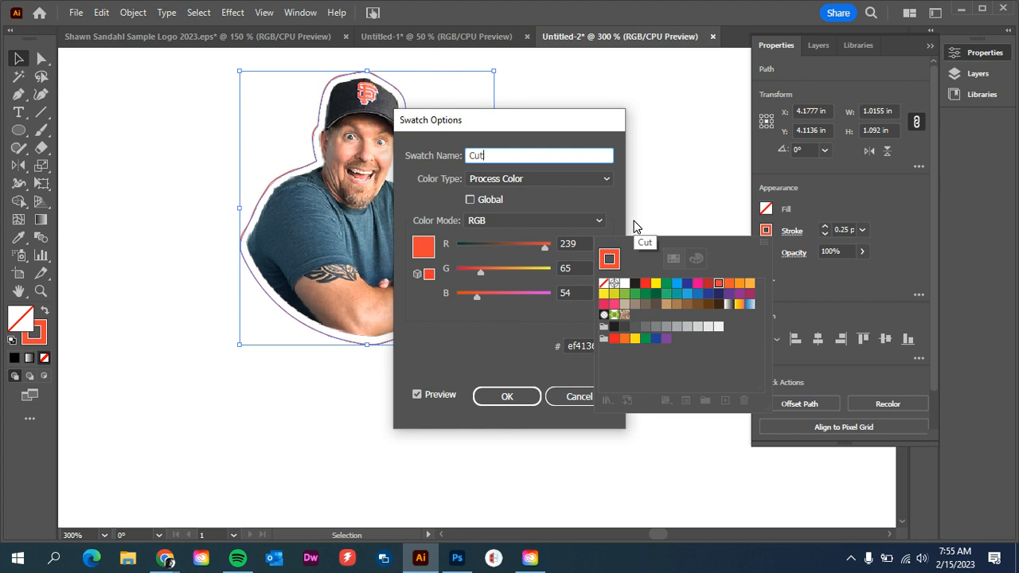
{"action": "type", "text": "Contour"}
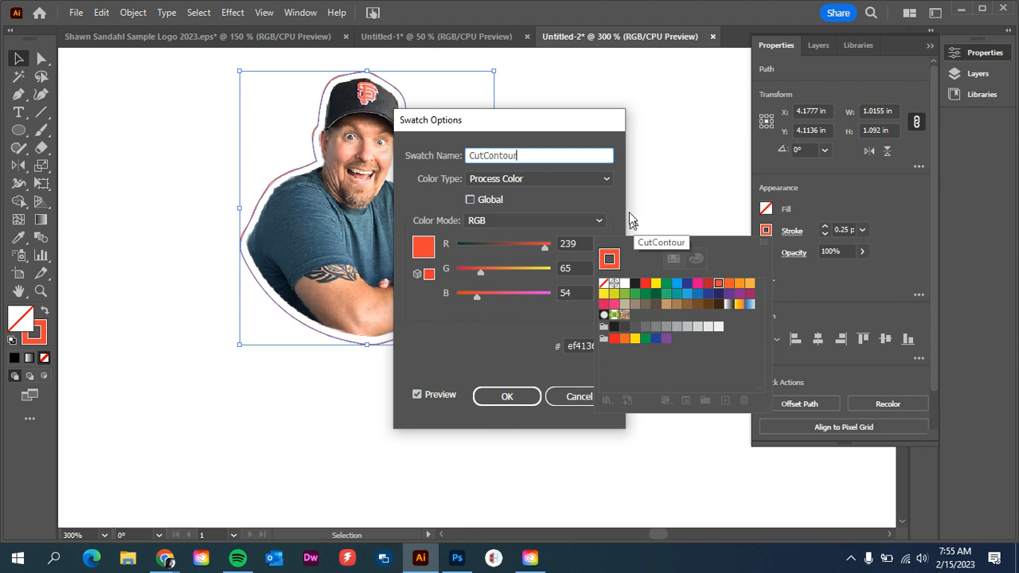
{"action": "left_click", "coordinate": [539, 178]}
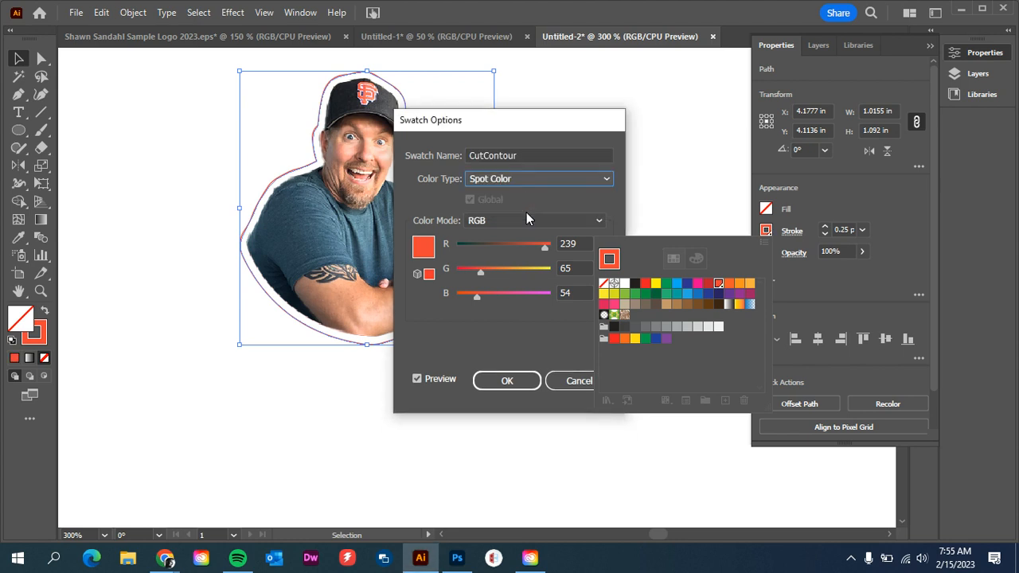
{"action": "left_click", "coordinate": [506, 381]}
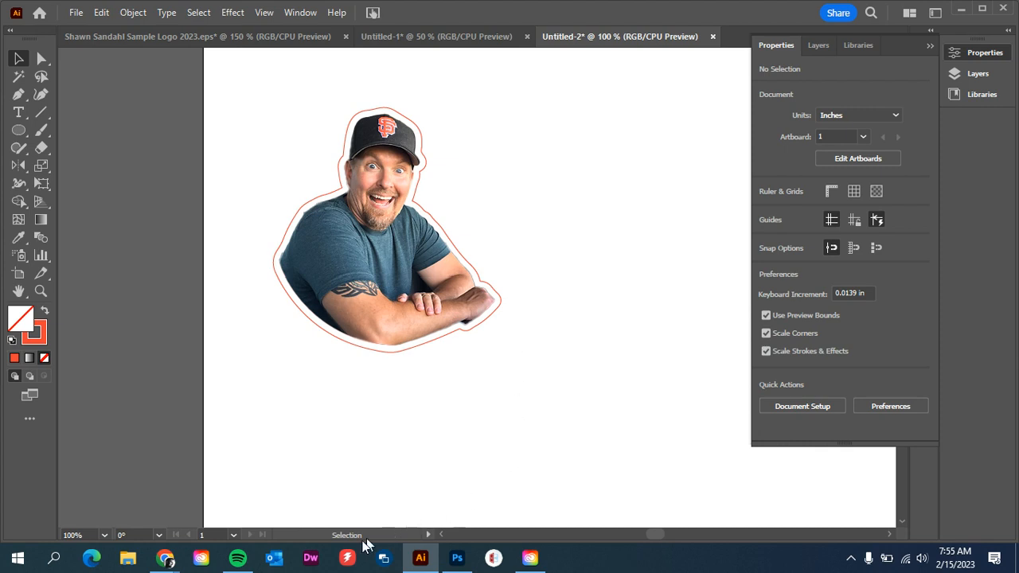
{"action": "mouse_move", "coordinate": [165, 557]}
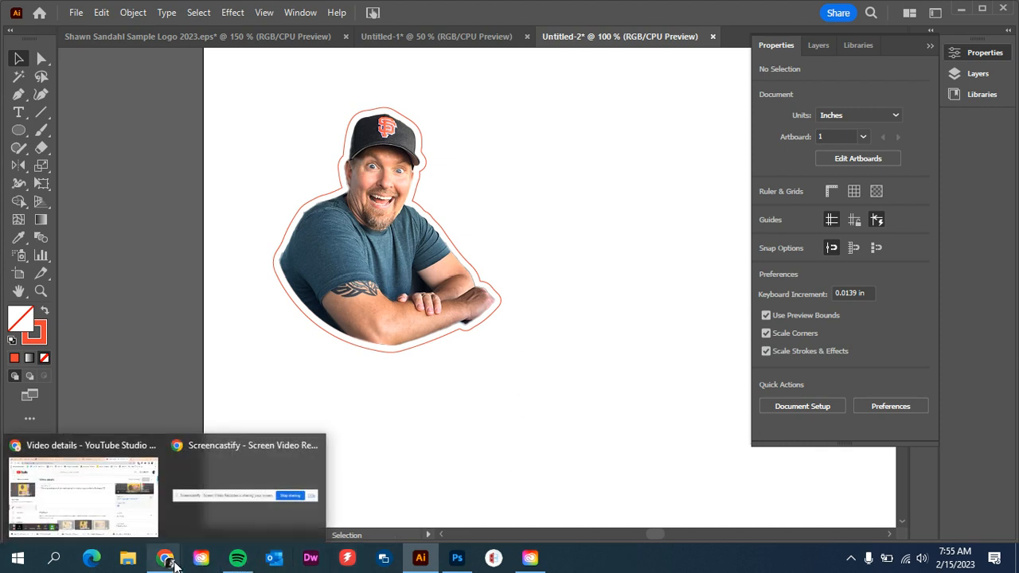